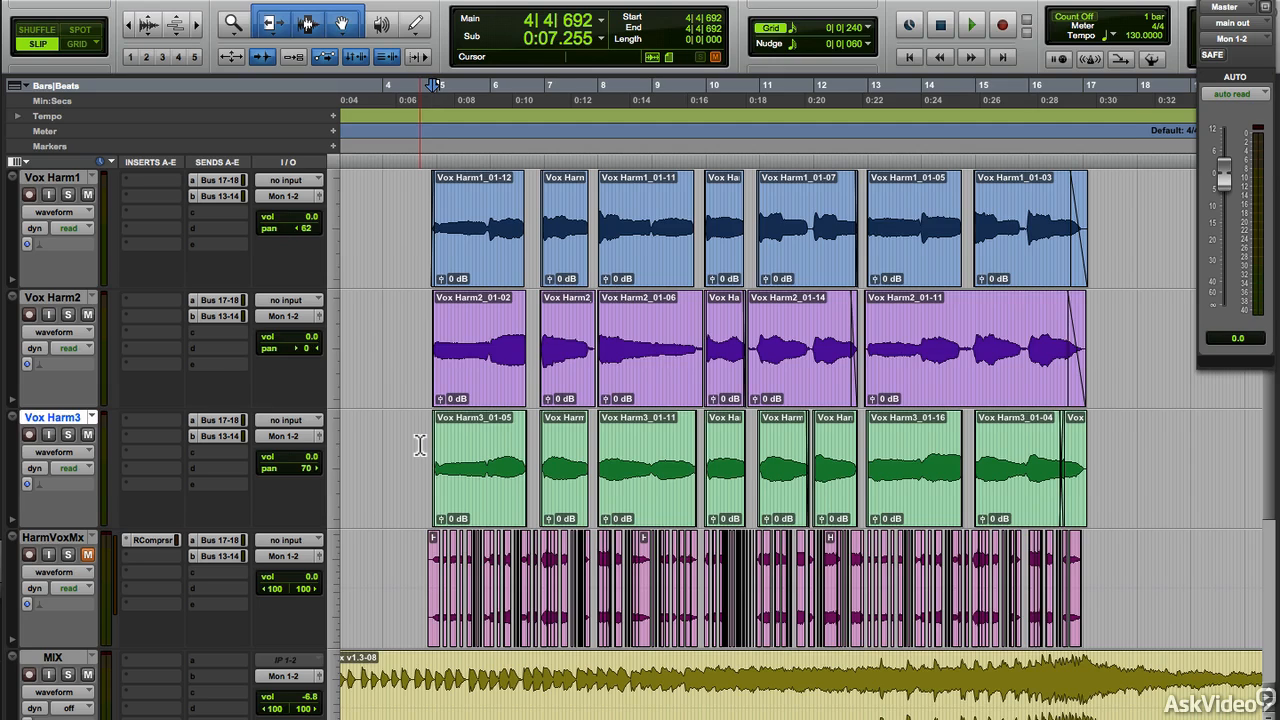
- Audition the HarmVoxMx harmony mix on its own, then stop playback
{"action": "left_click", "coordinate": [970, 24]}
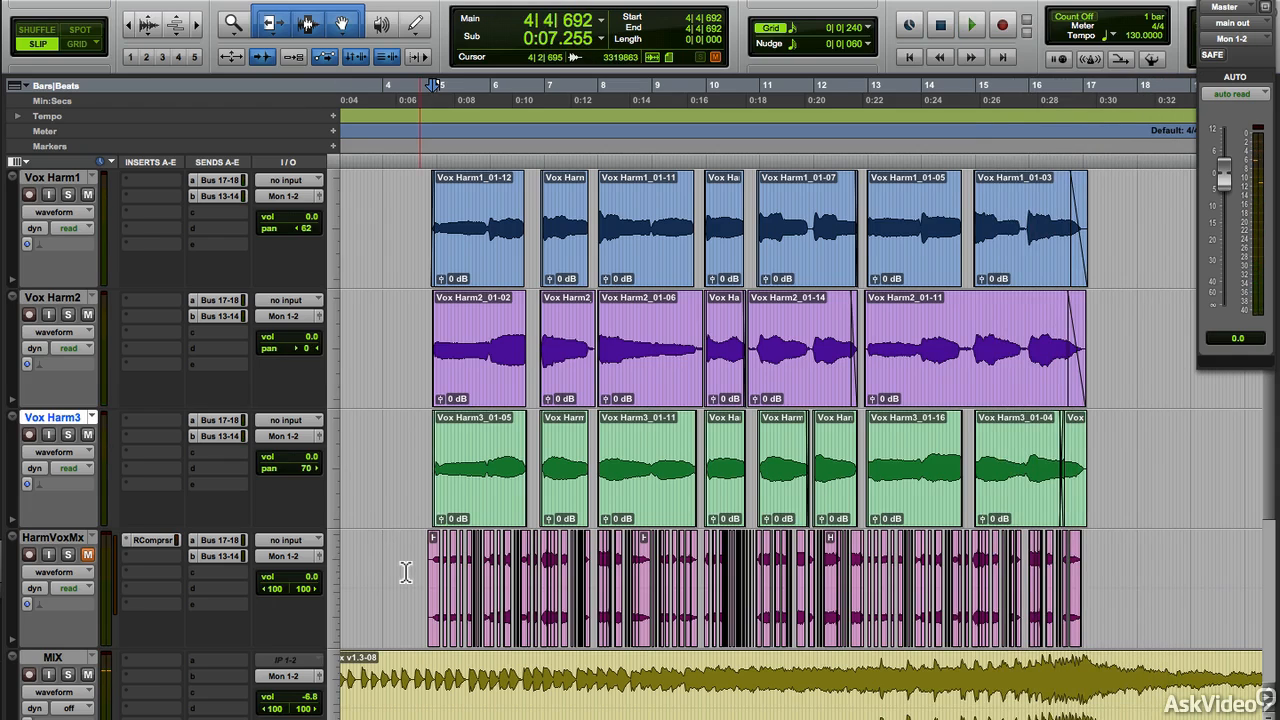
{"action": "left_click", "coordinate": [88, 434]}
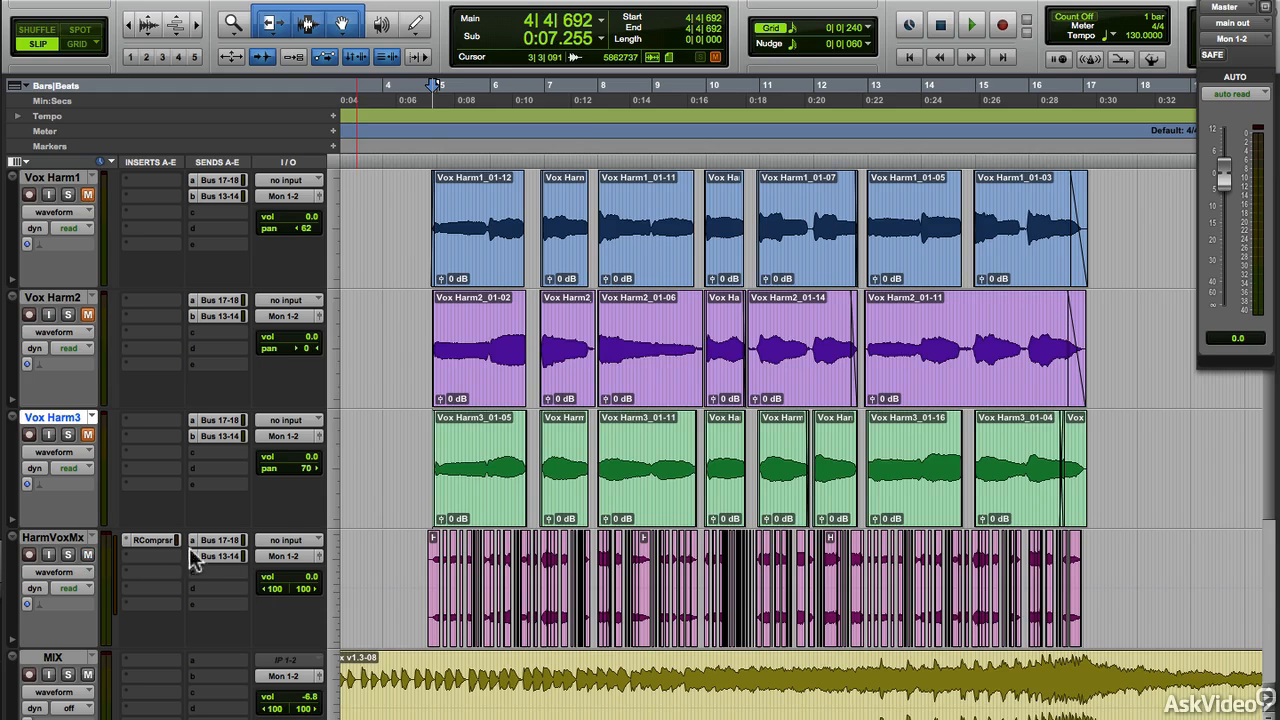
{"action": "left_click", "coordinate": [970, 24]}
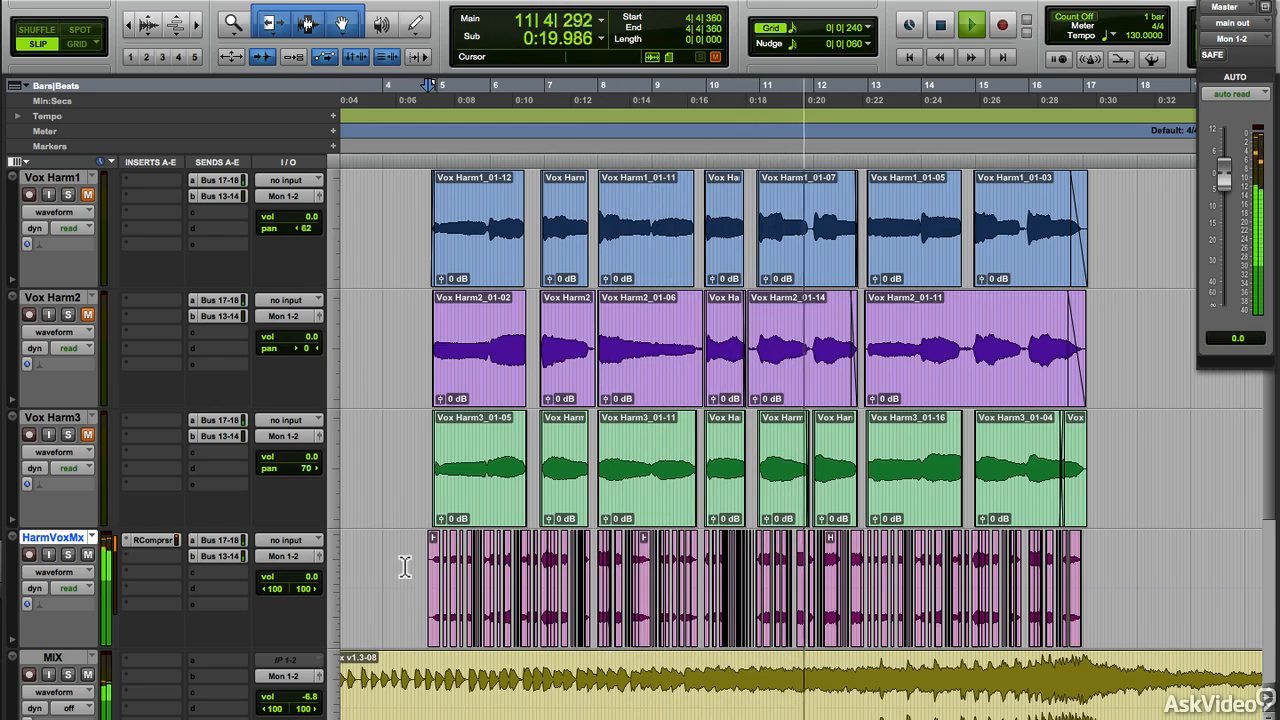
{"action": "left_click", "coordinate": [971, 24]}
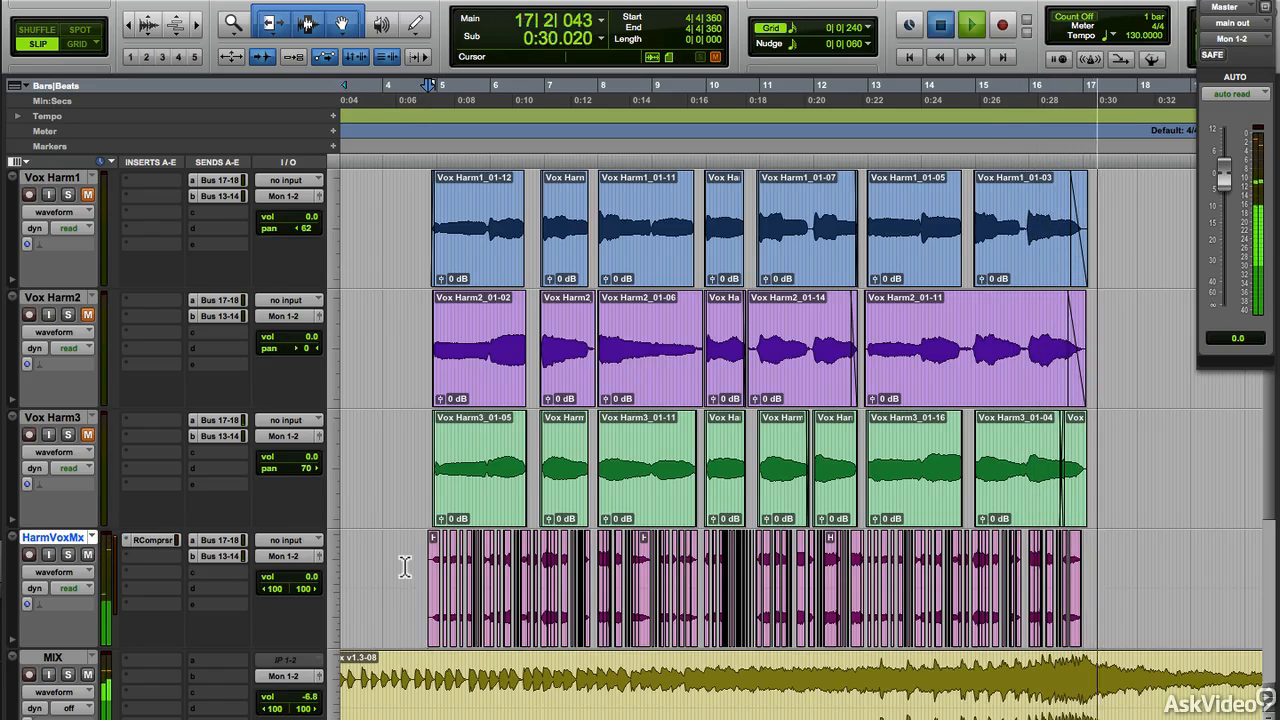
{"action": "left_click", "coordinate": [938, 24]}
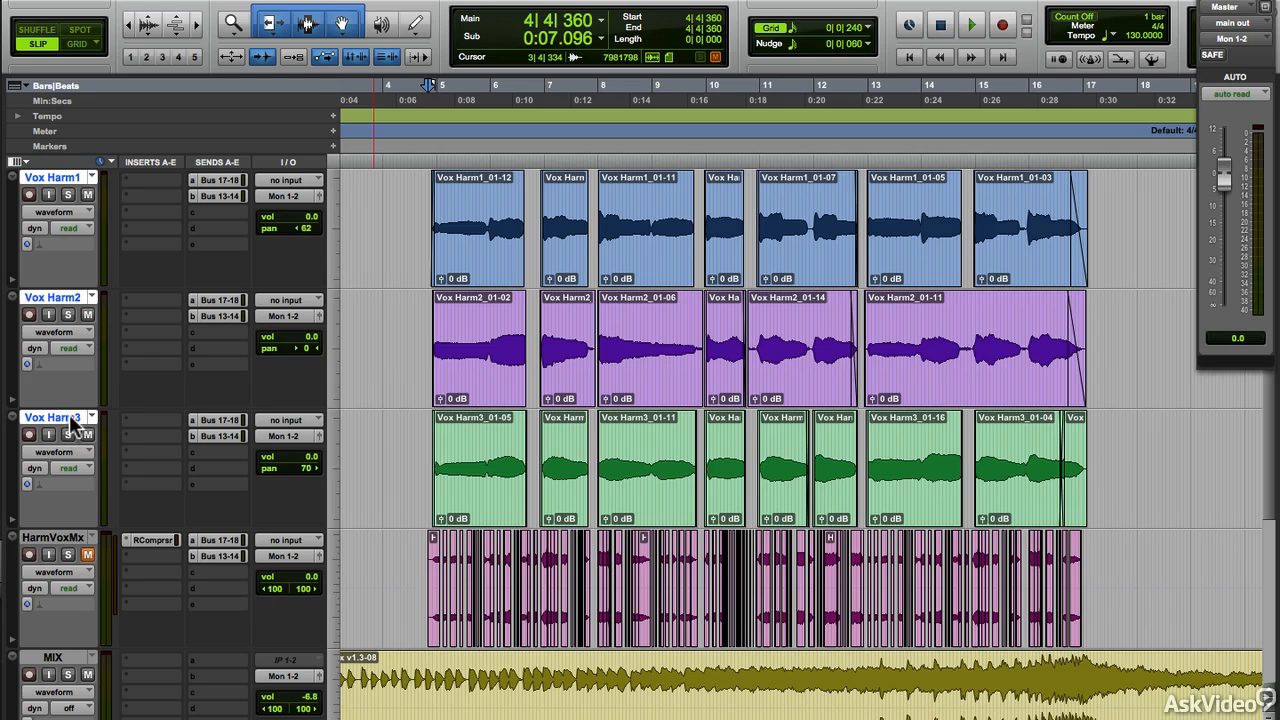
- Send the harmony outputs to a new stereo audio track called Stutter Vox
{"action": "left_click", "coordinate": [289, 180]}
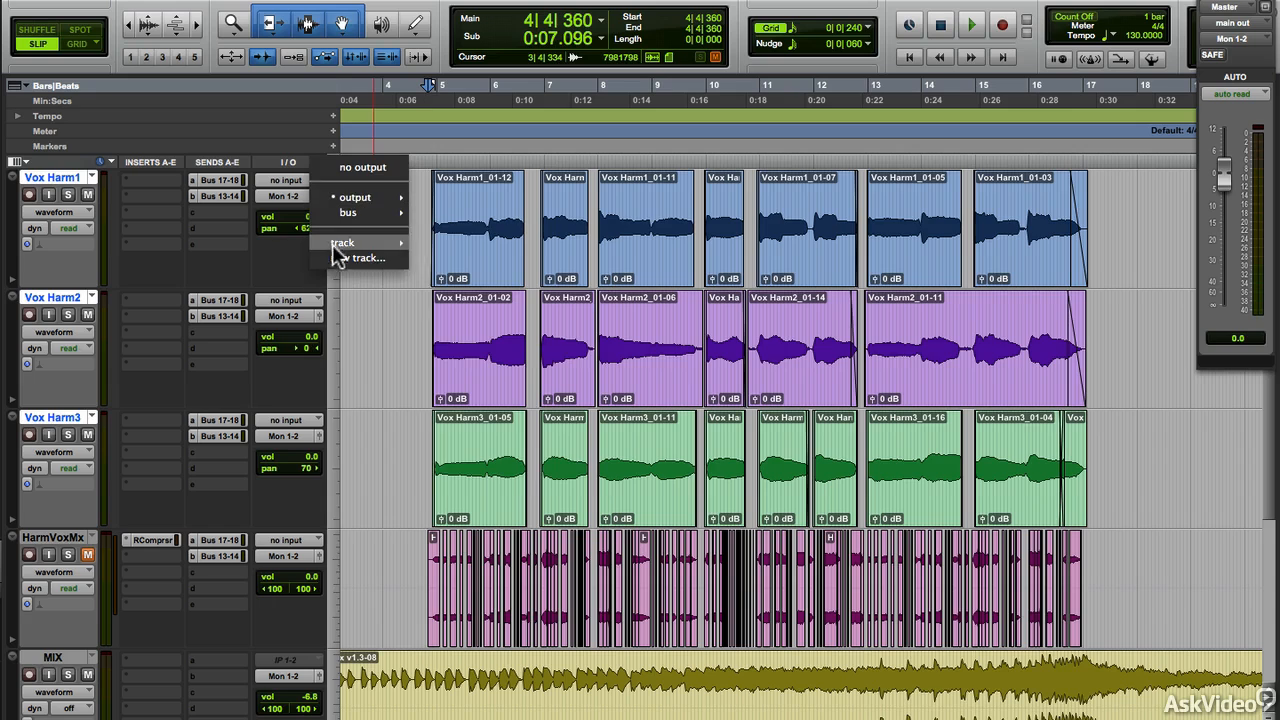
{"action": "left_click", "coordinate": [367, 257]}
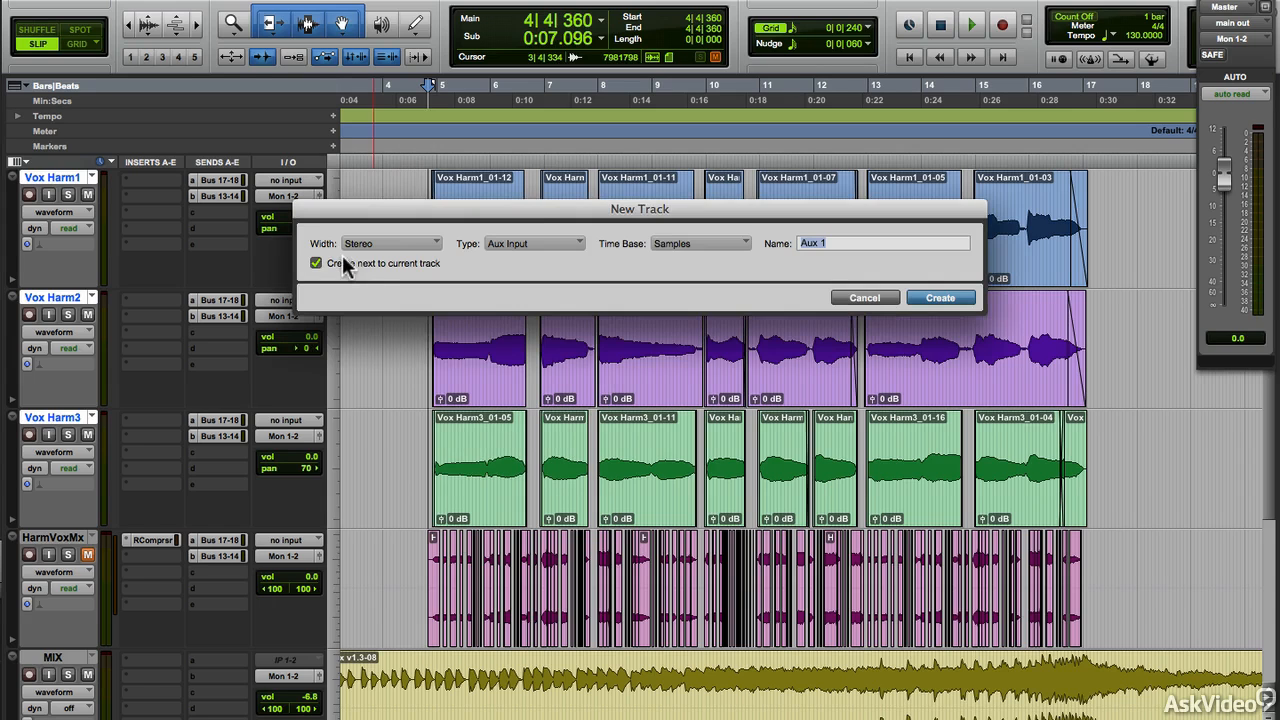
{"action": "left_click", "coordinate": [533, 243]}
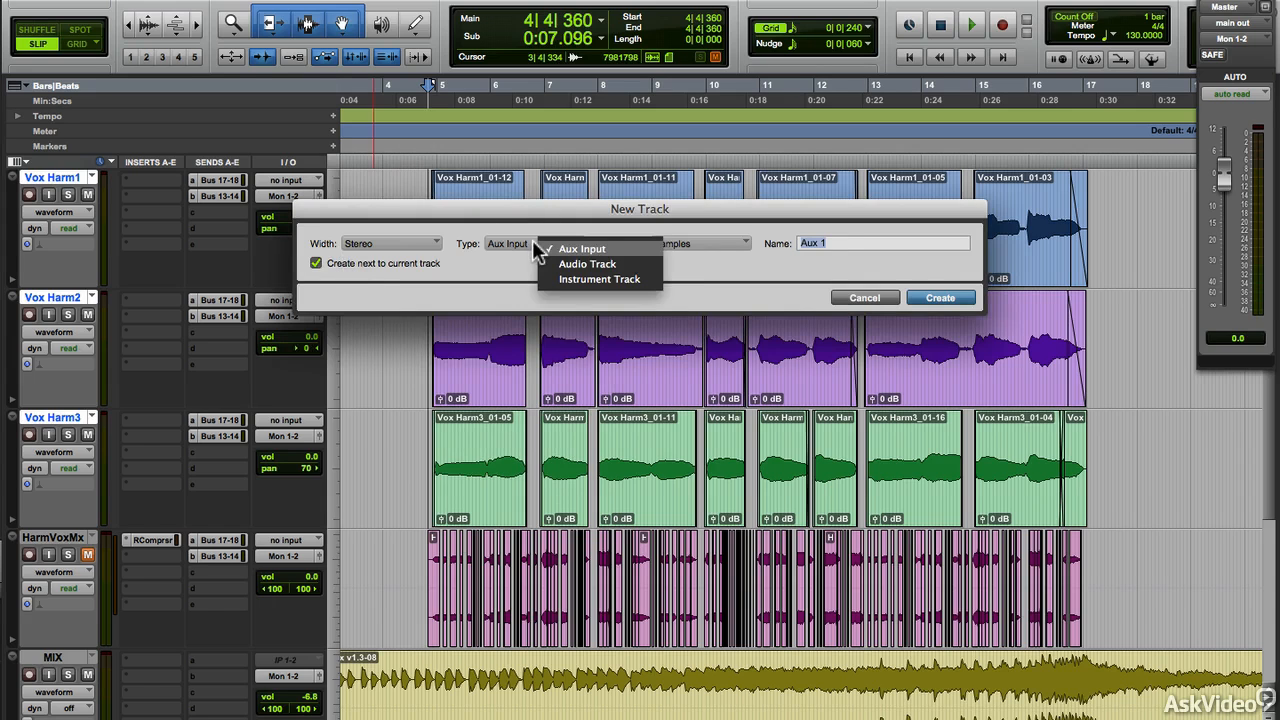
{"action": "left_click", "coordinate": [587, 263]}
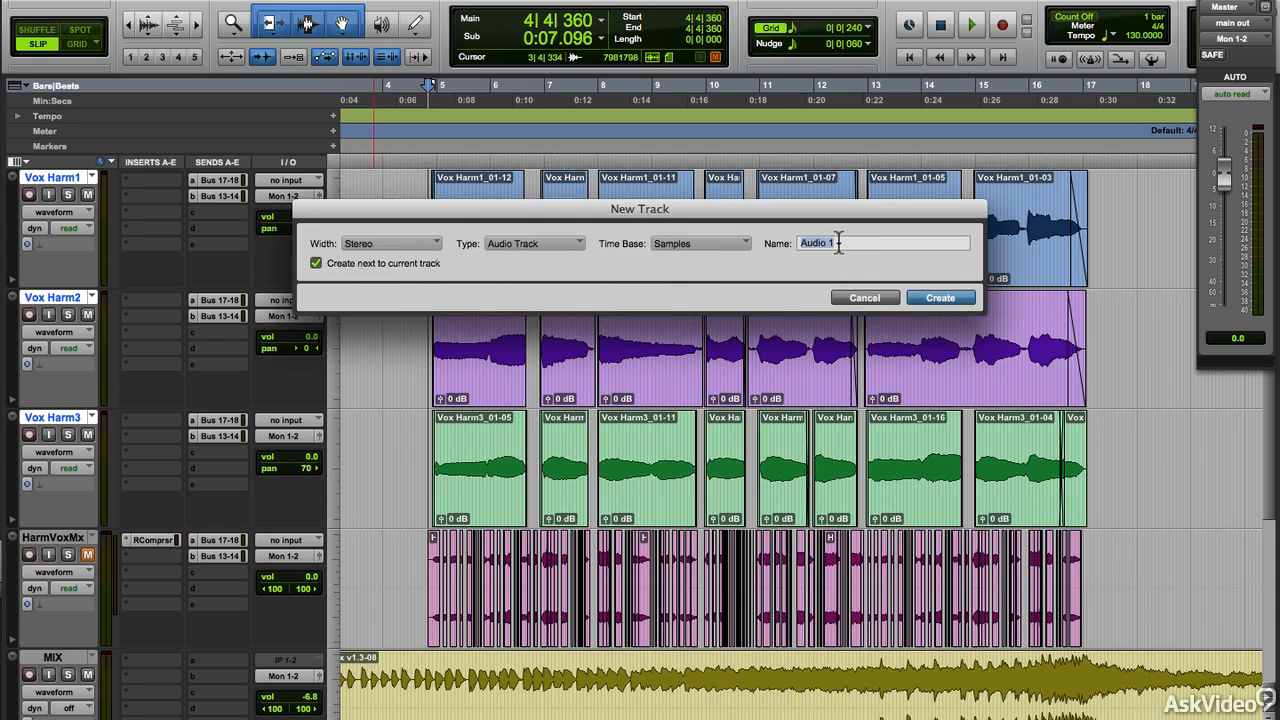
{"action": "type", "text": "Stutter"}
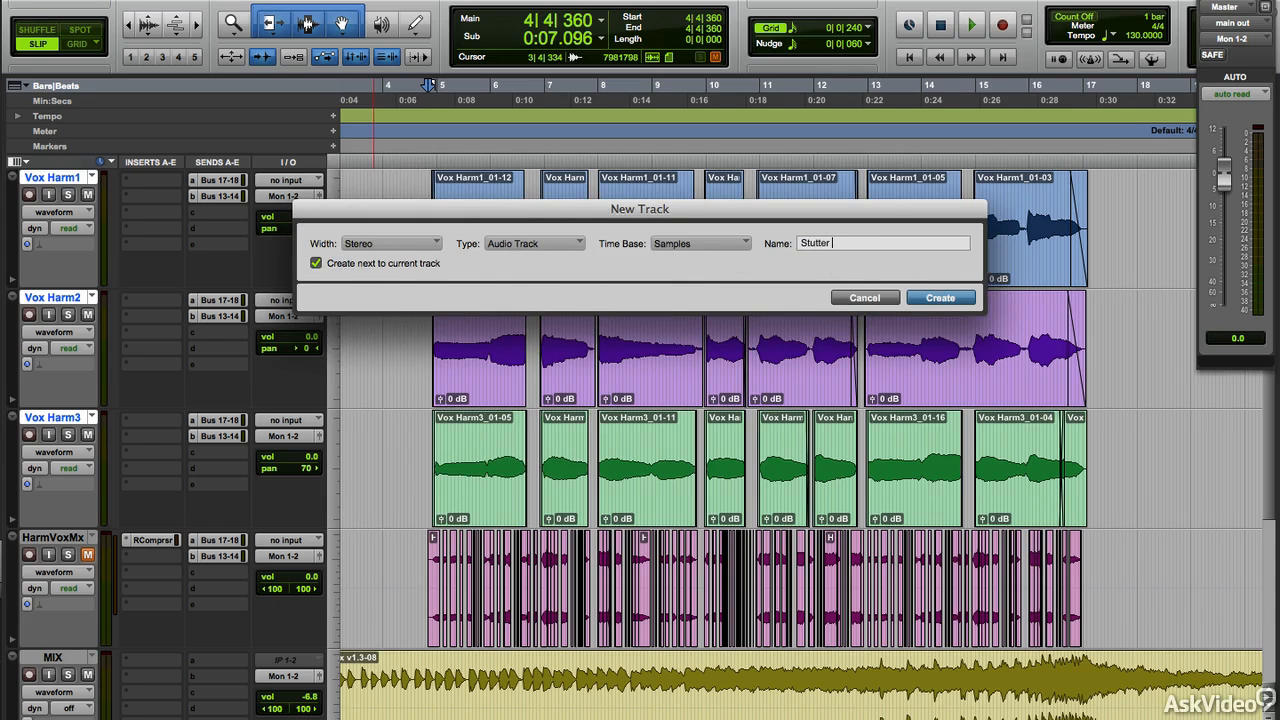
{"action": "left_click", "coordinate": [939, 297]}
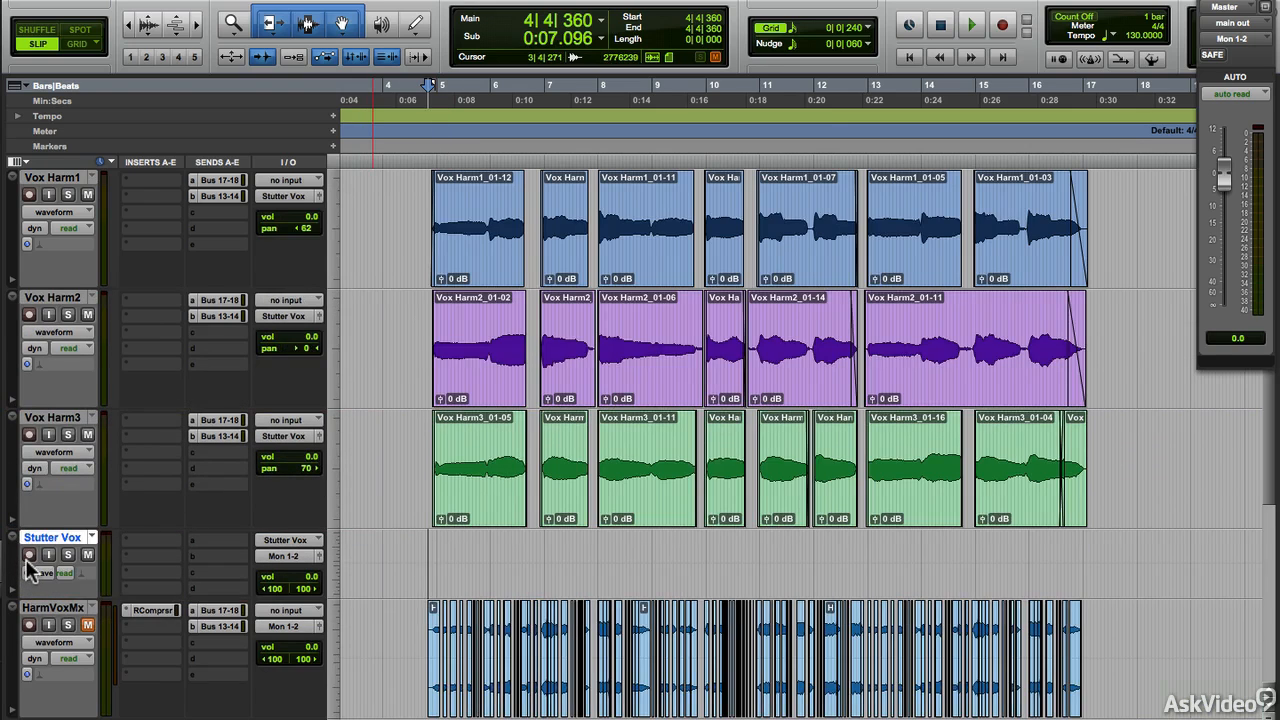
- Arm Stutter Vox and record the combined harmonies as clip Stutter Vox_01
{"action": "left_click", "coordinate": [29, 554]}
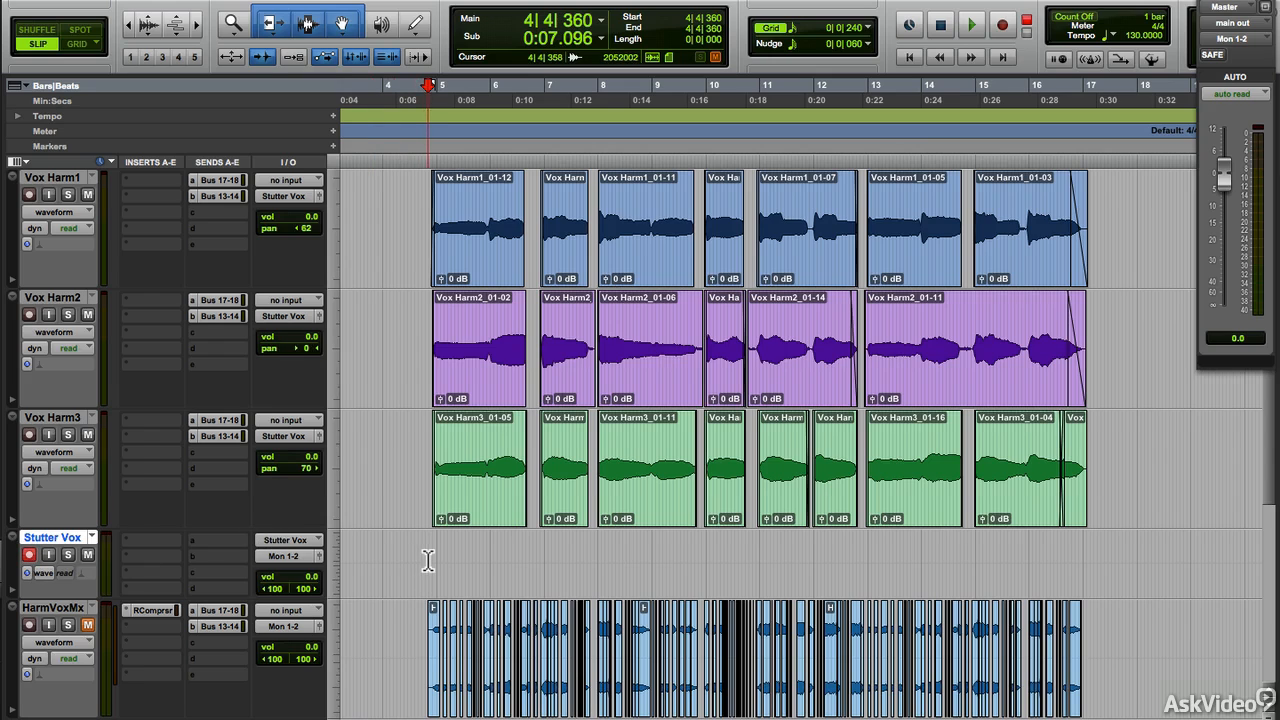
{"action": "left_click", "coordinate": [969, 24]}
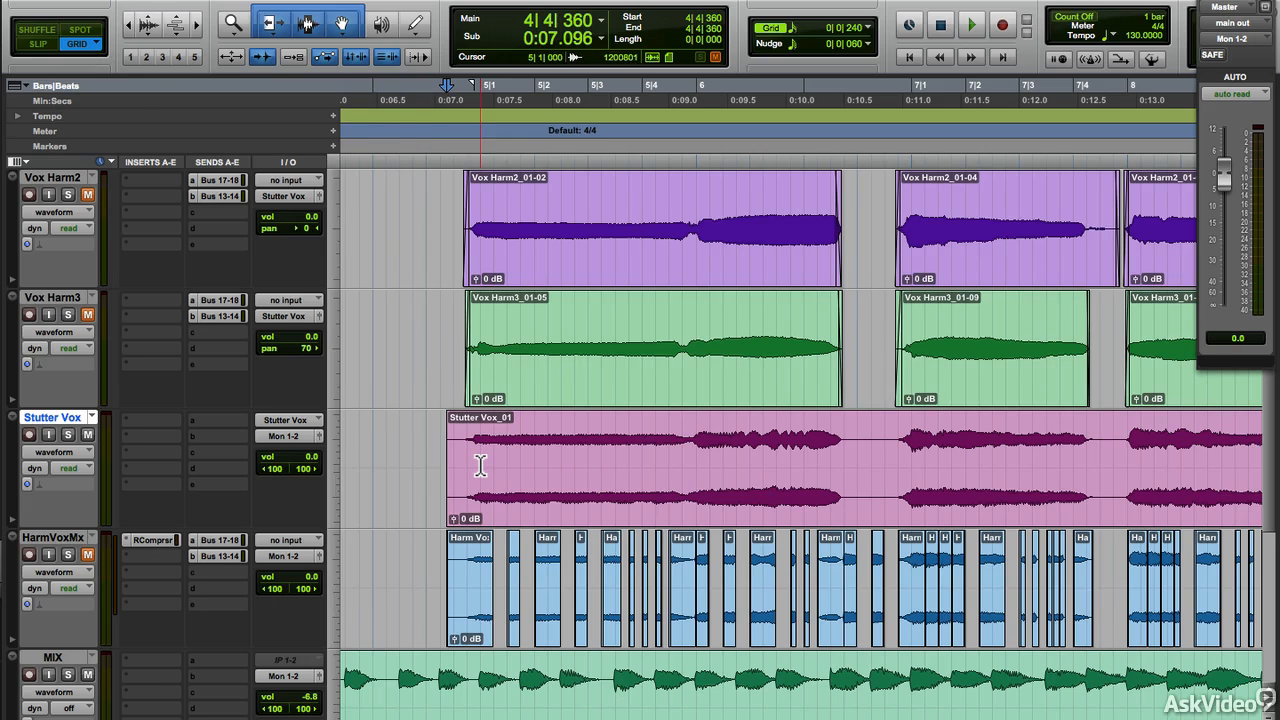
- Start cutting the Stutter Vox clip into short clips on a 1/16 grid
{"action": "left_click", "coordinate": [498, 458]}
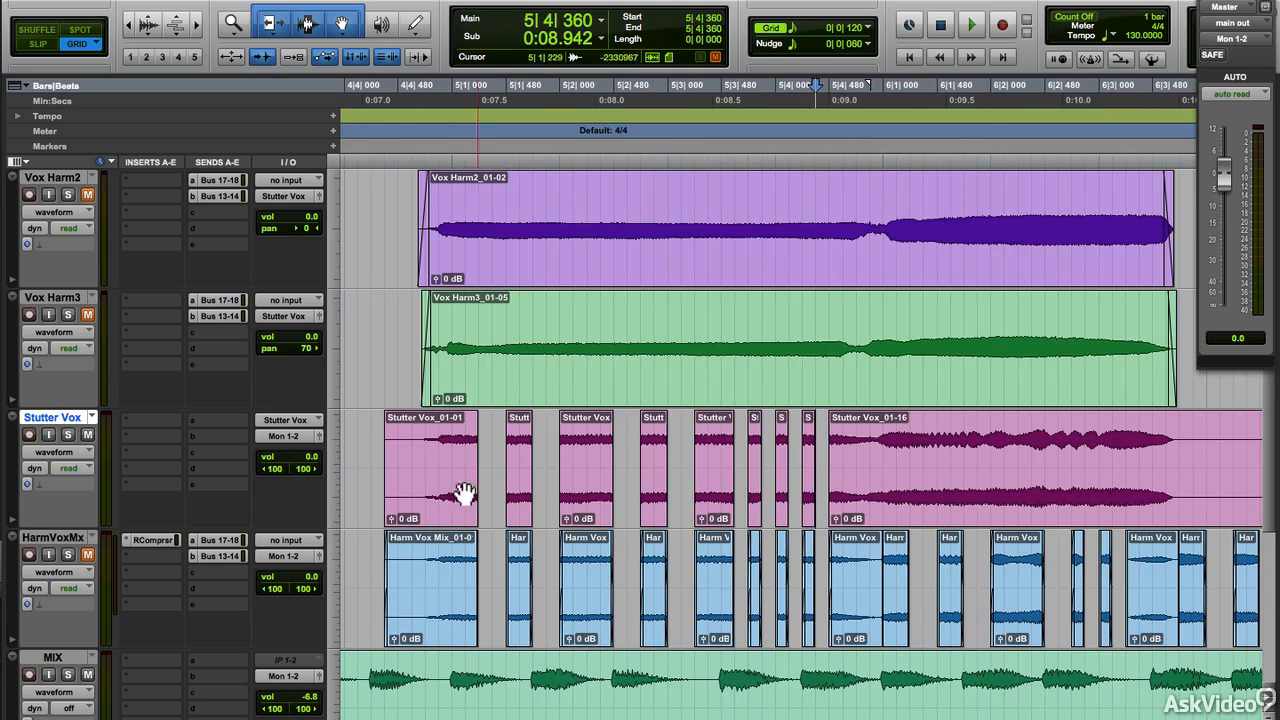
- Solo Stutter Vox and play back only its chopped clips
{"action": "left_click", "coordinate": [969, 24]}
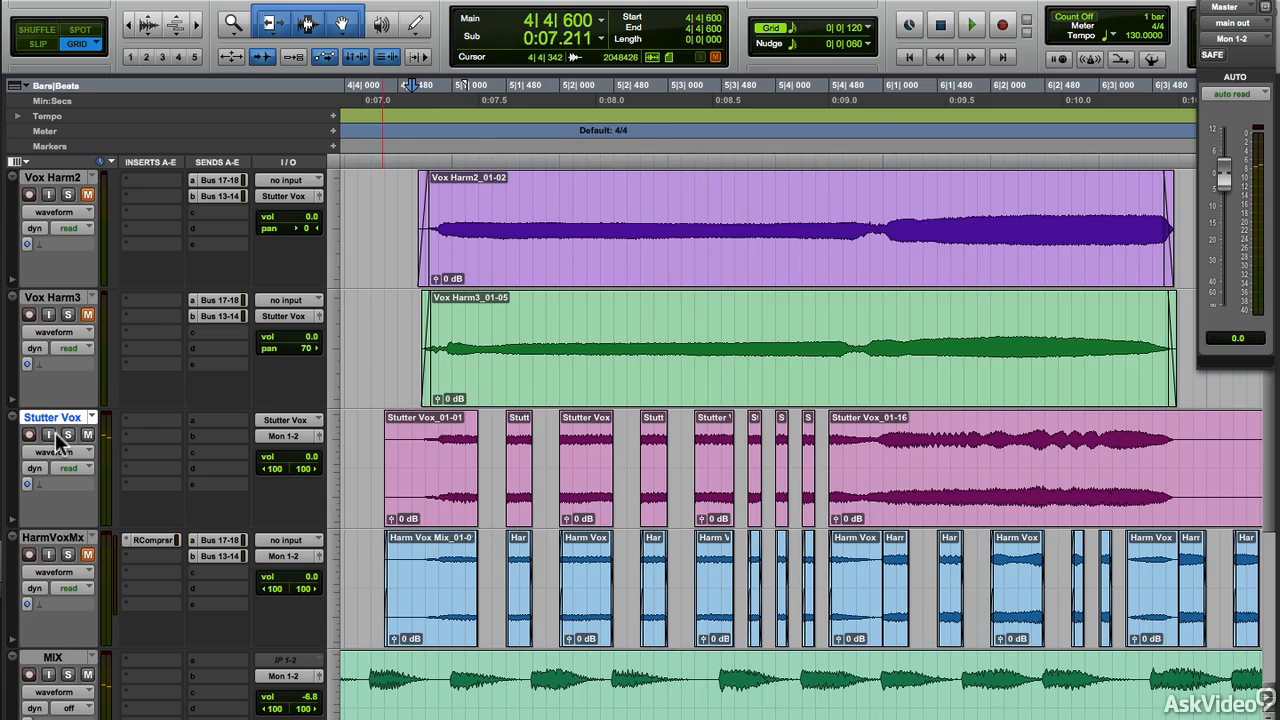
{"action": "left_click", "coordinate": [971, 24]}
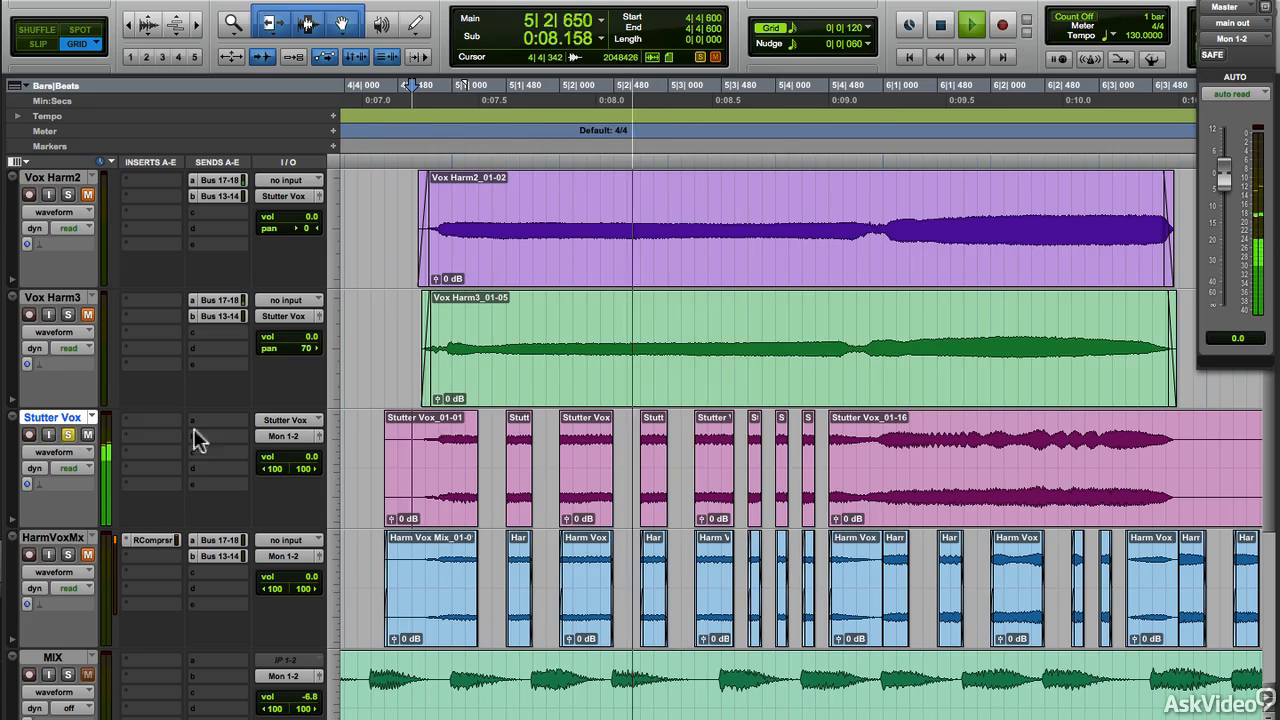
{"action": "left_click", "coordinate": [1001, 24]}
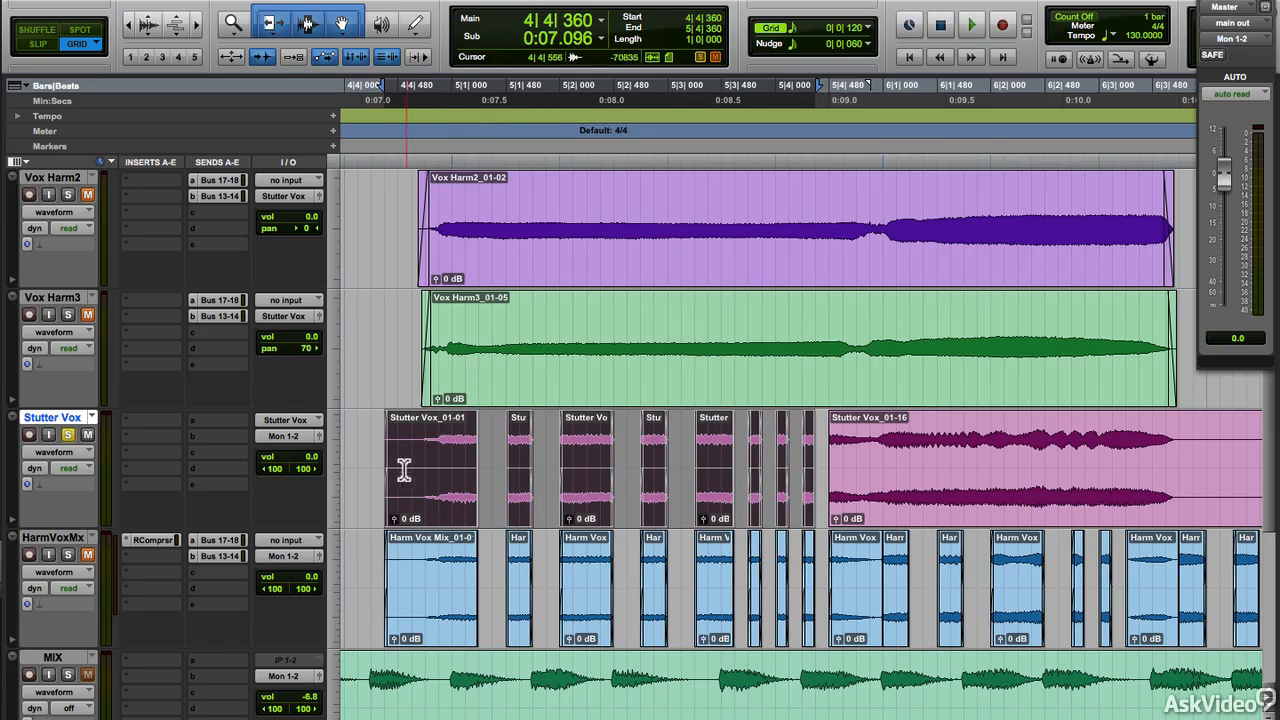
{"action": "left_click", "coordinate": [970, 24]}
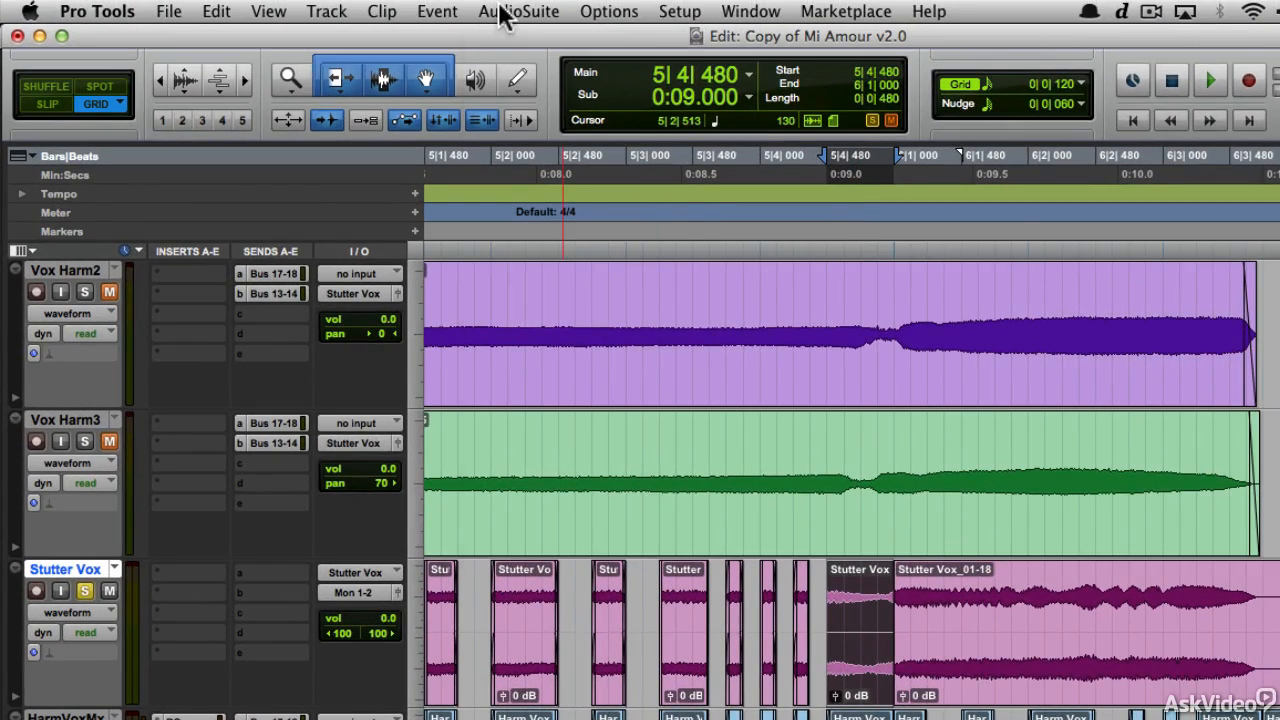
- Open AudioSuite Vari-Fi set to Slow Down with fades for the bar 5 clips
{"action": "left_click", "coordinate": [519, 11]}
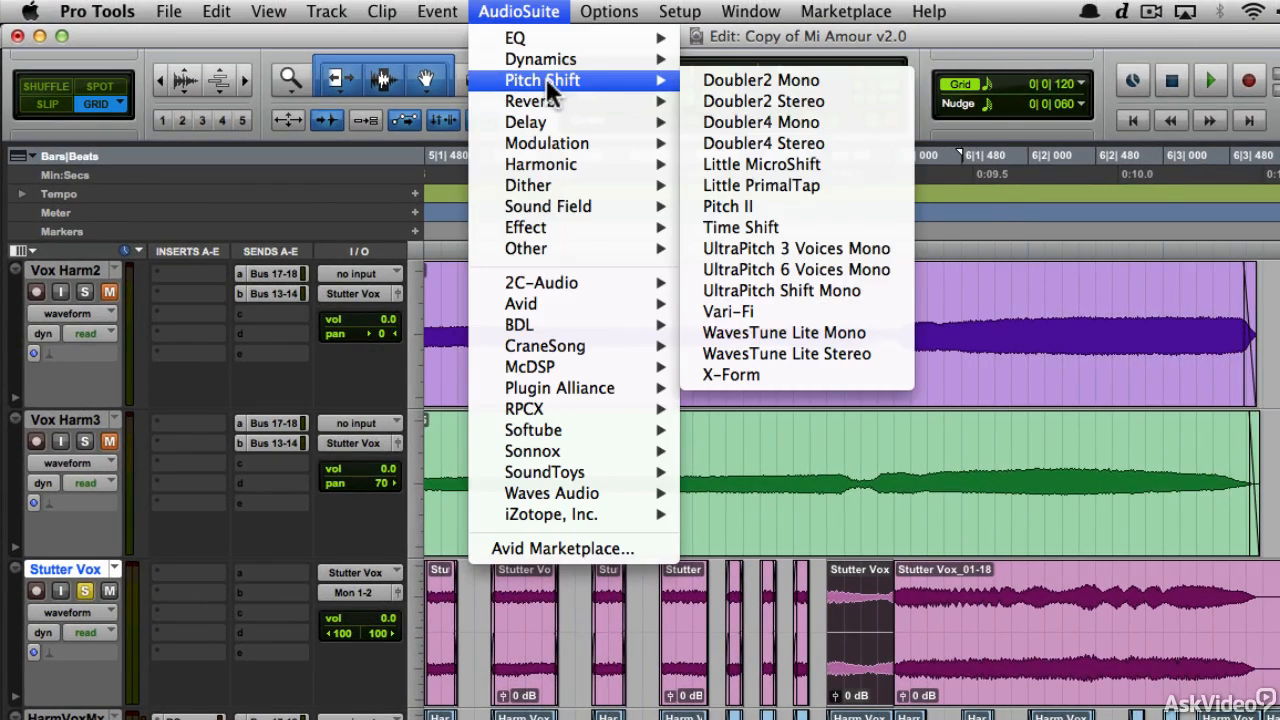
{"action": "mouse_move", "coordinate": [790, 311]}
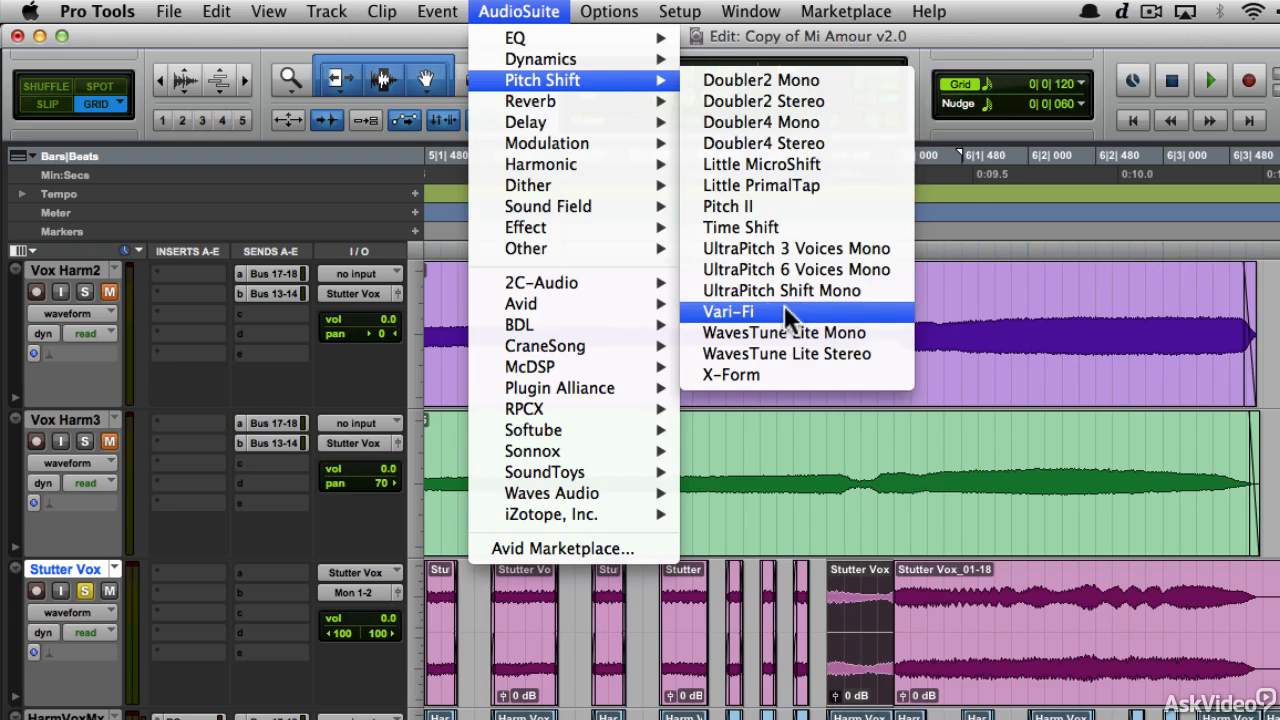
{"action": "left_click", "coordinate": [730, 311]}
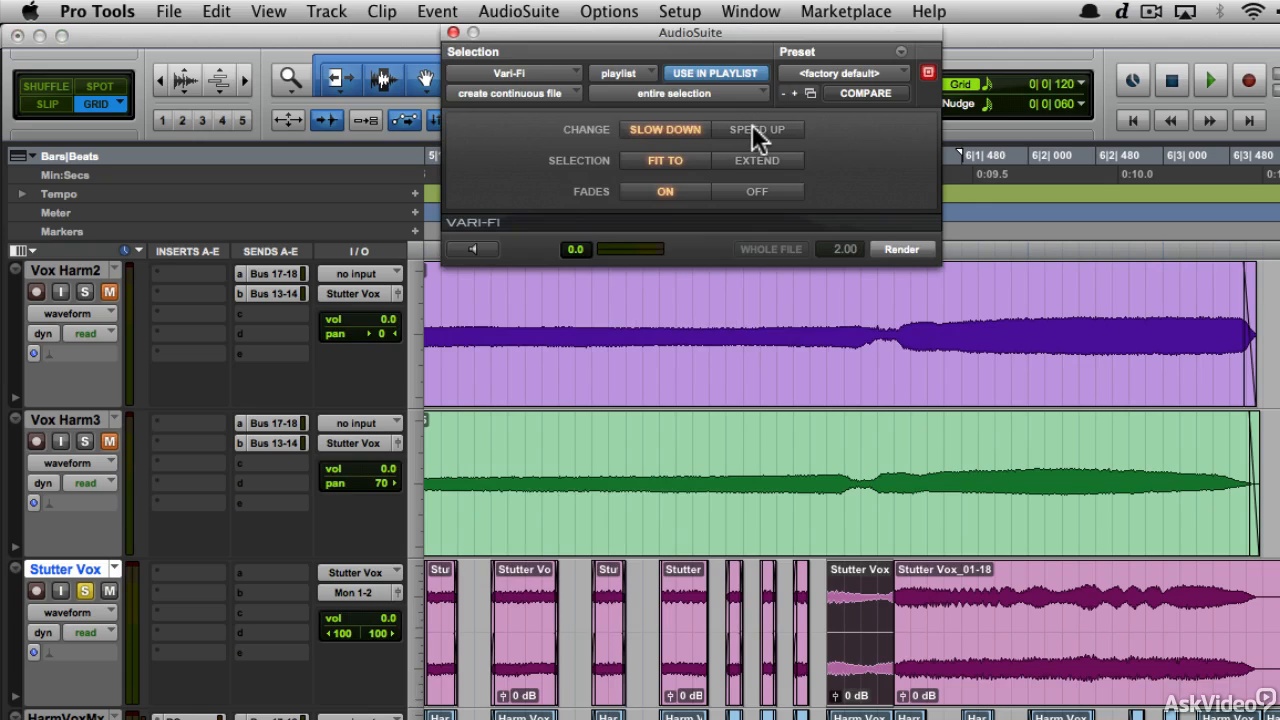
{"action": "left_click", "coordinate": [471, 249]}
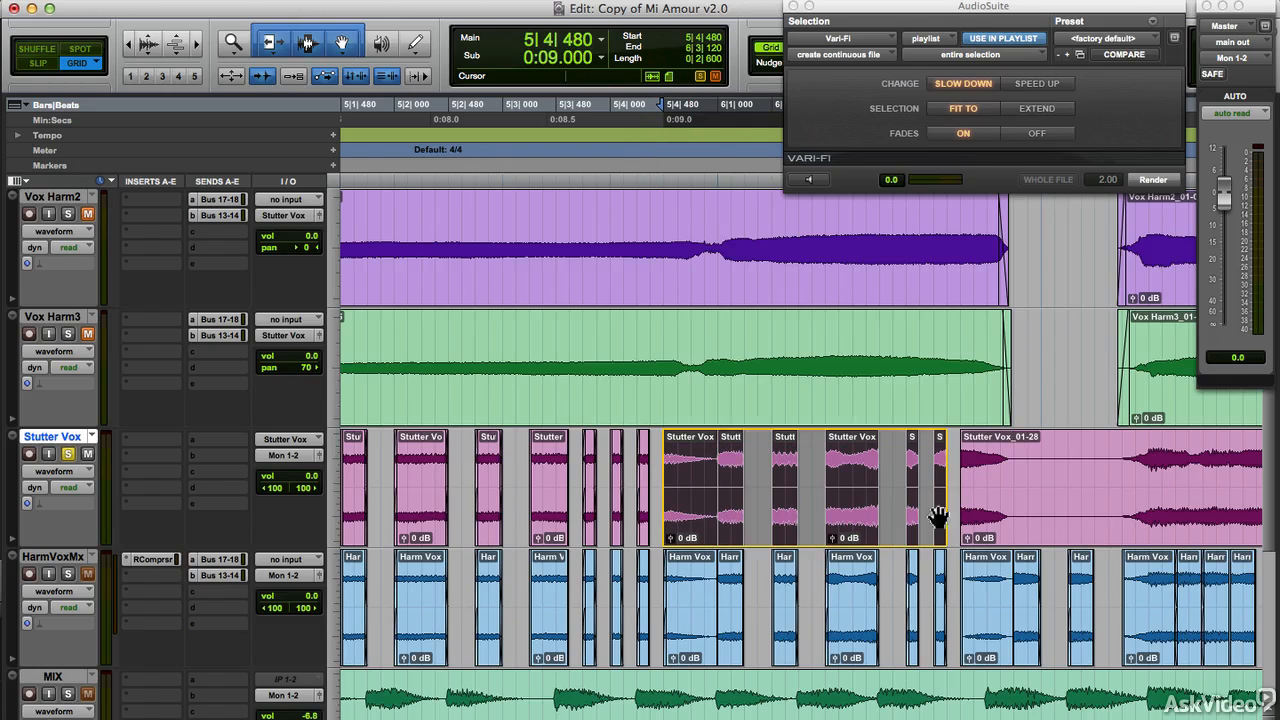
- Render the Vari-Fi slow-down, skipping invalid fades that lack enough audio
{"action": "left_click", "coordinate": [1152, 179]}
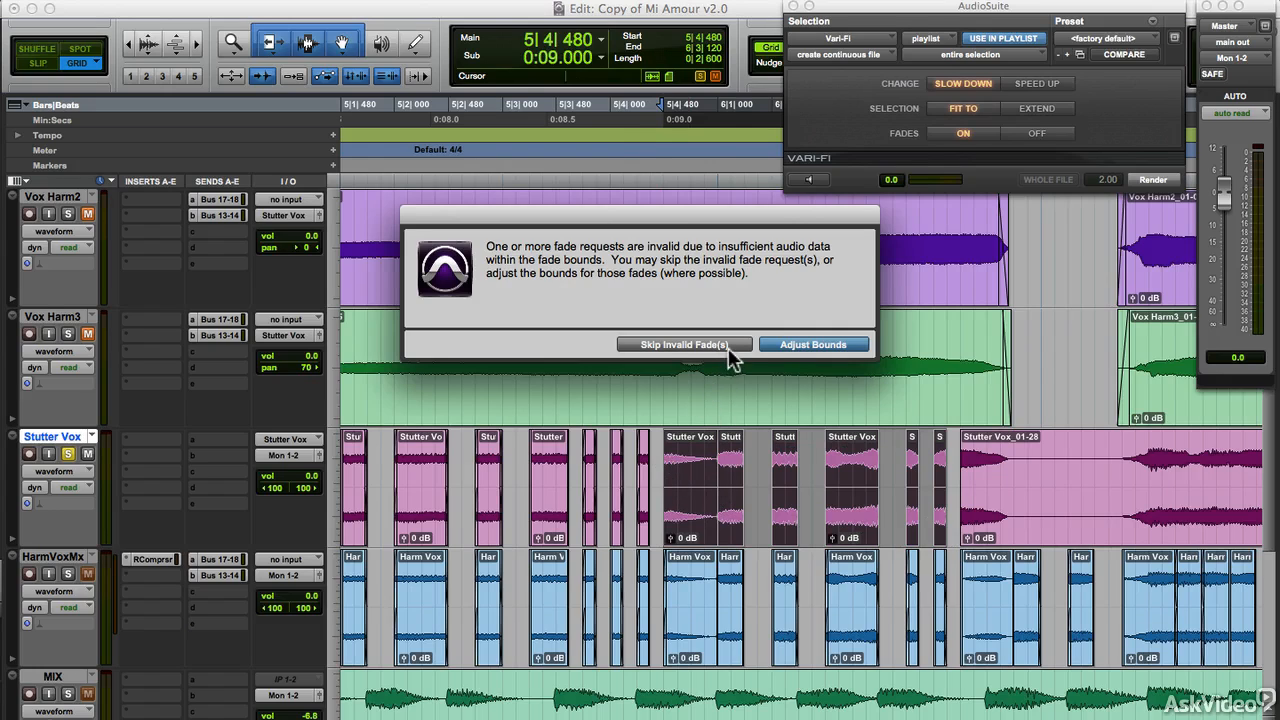
{"action": "left_click", "coordinate": [684, 344]}
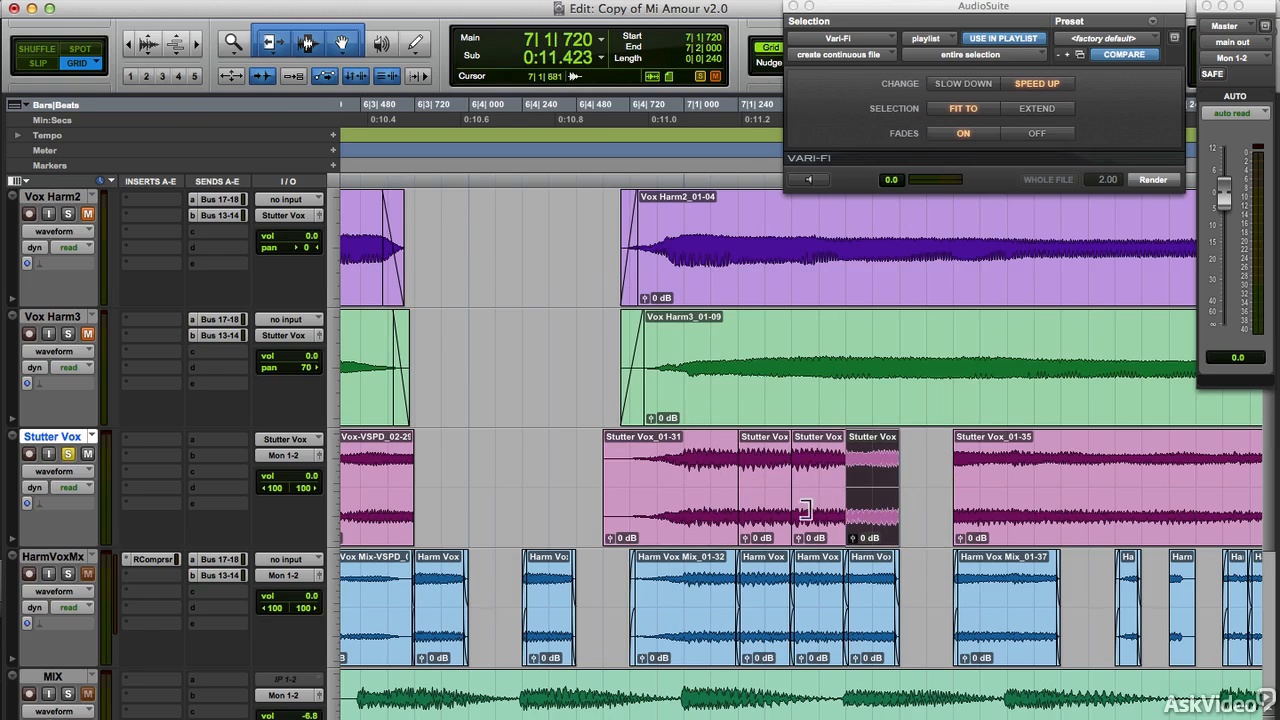
- Select the short Stutter Vox clip at bar 7|1|720 for the speed-up
{"action": "left_click", "coordinate": [655, 460]}
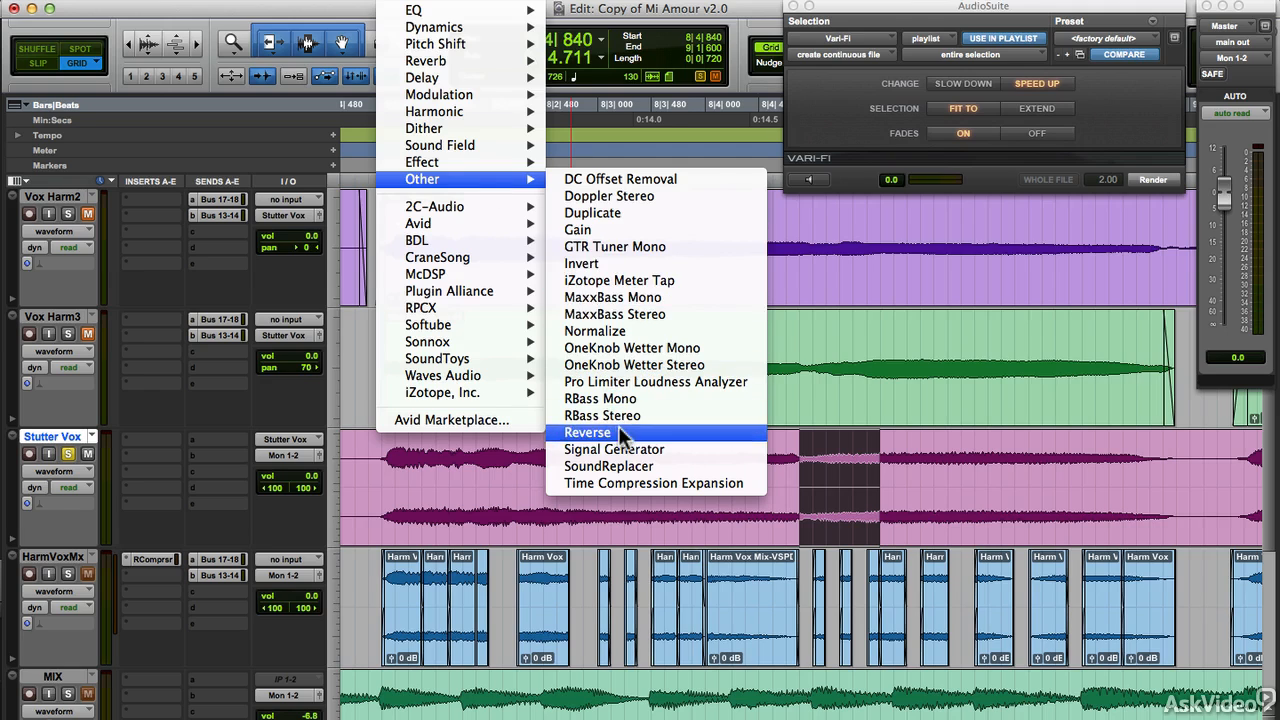
- Load the AudioSuite Other > Reverse effect for the chunk near bar 8
{"action": "left_click", "coordinate": [587, 432]}
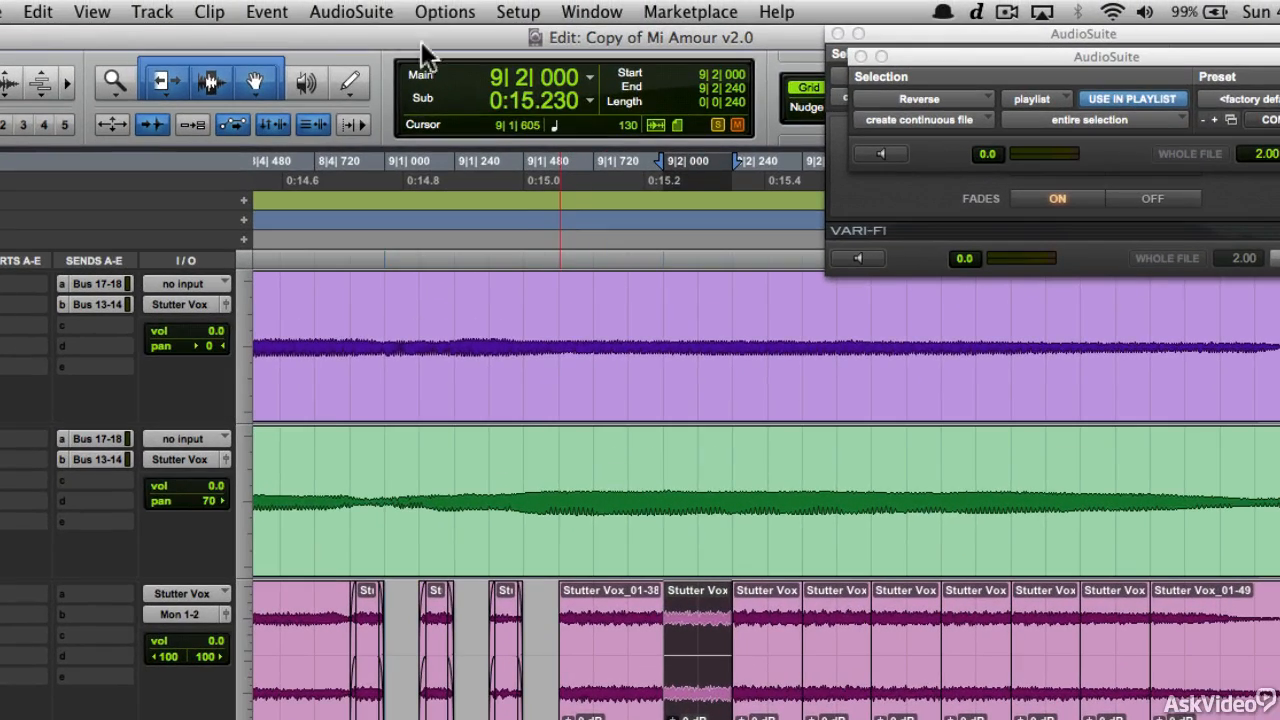
- Load X-Form and set Transpose to about 1.02 semitones for the bar 9|2 chunk
{"action": "left_click", "coordinate": [351, 11]}
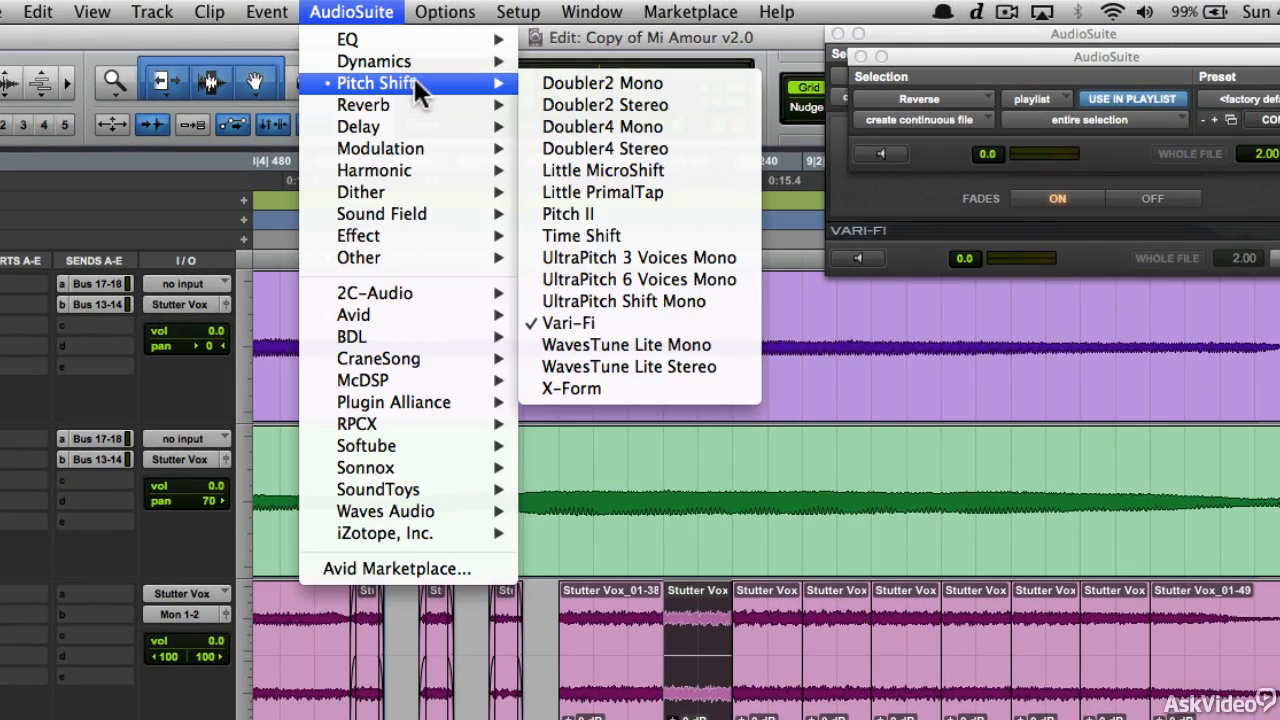
{"action": "mouse_move", "coordinate": [600, 388]}
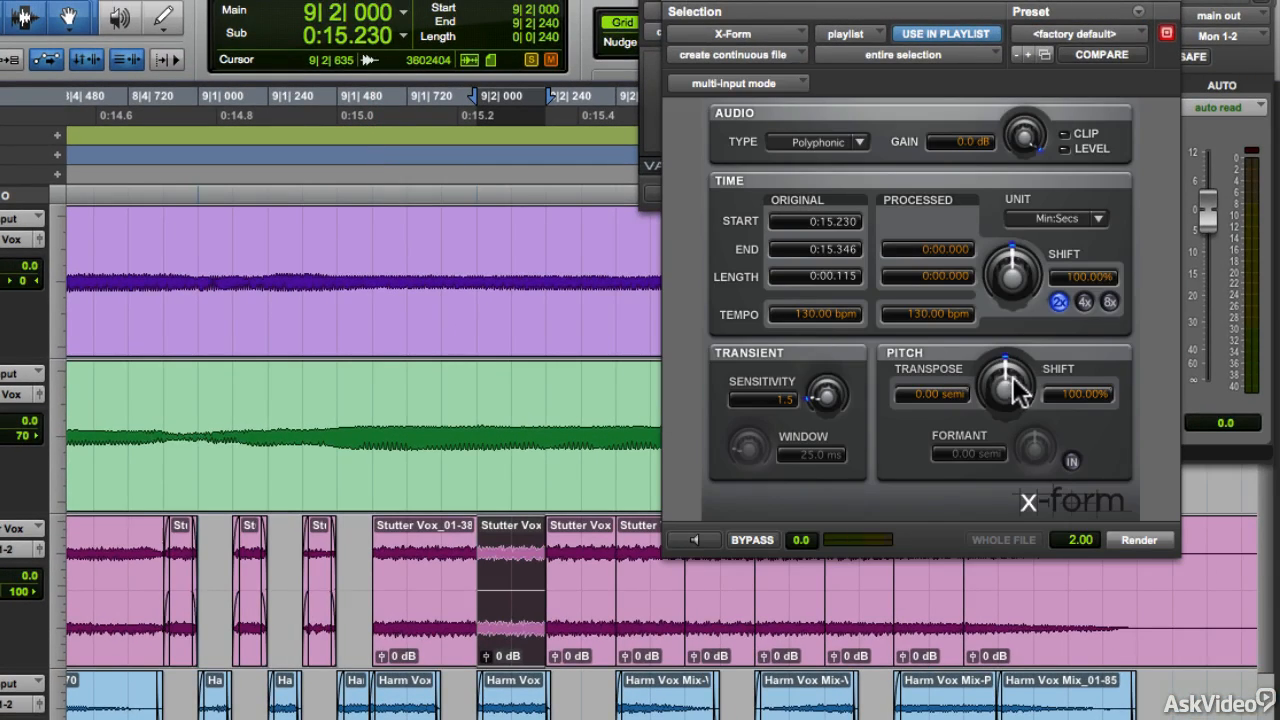
{"action": "left_click_drag", "start_coordinate": [1008, 380], "coordinate": [1015, 385]}
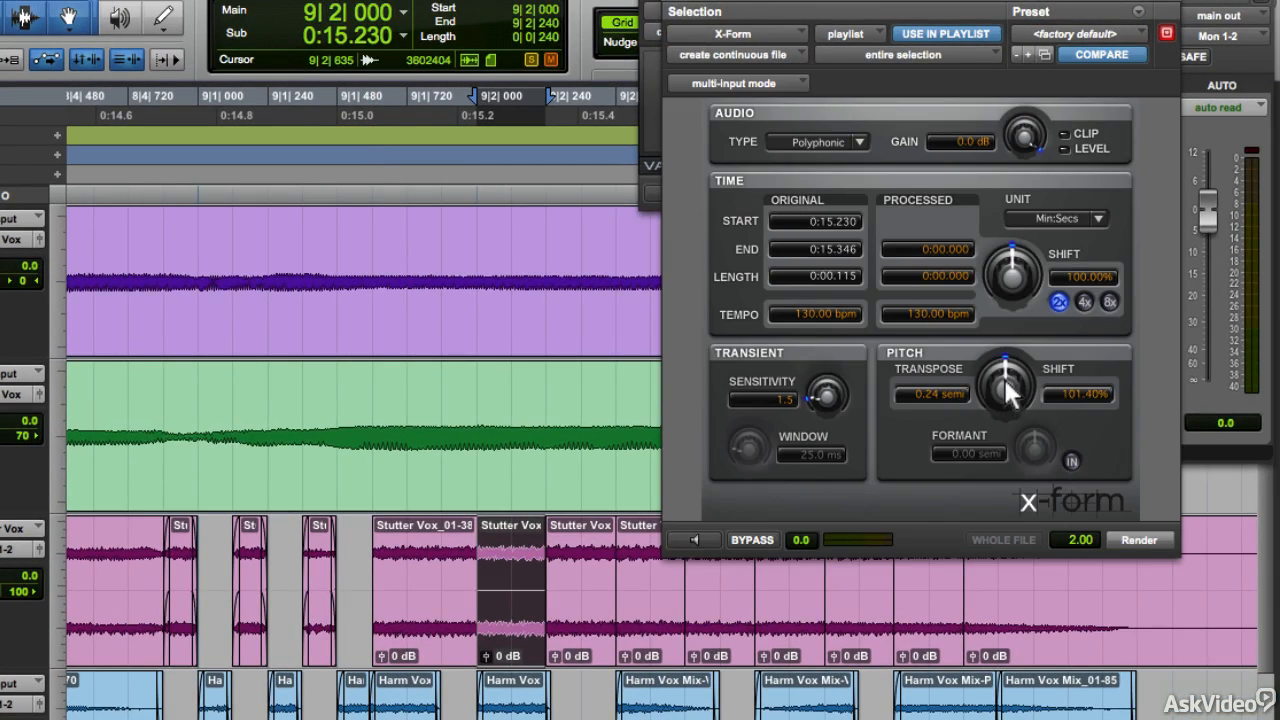
{"action": "left_click_drag", "start_coordinate": [1005, 395], "coordinate": [1008, 378]}
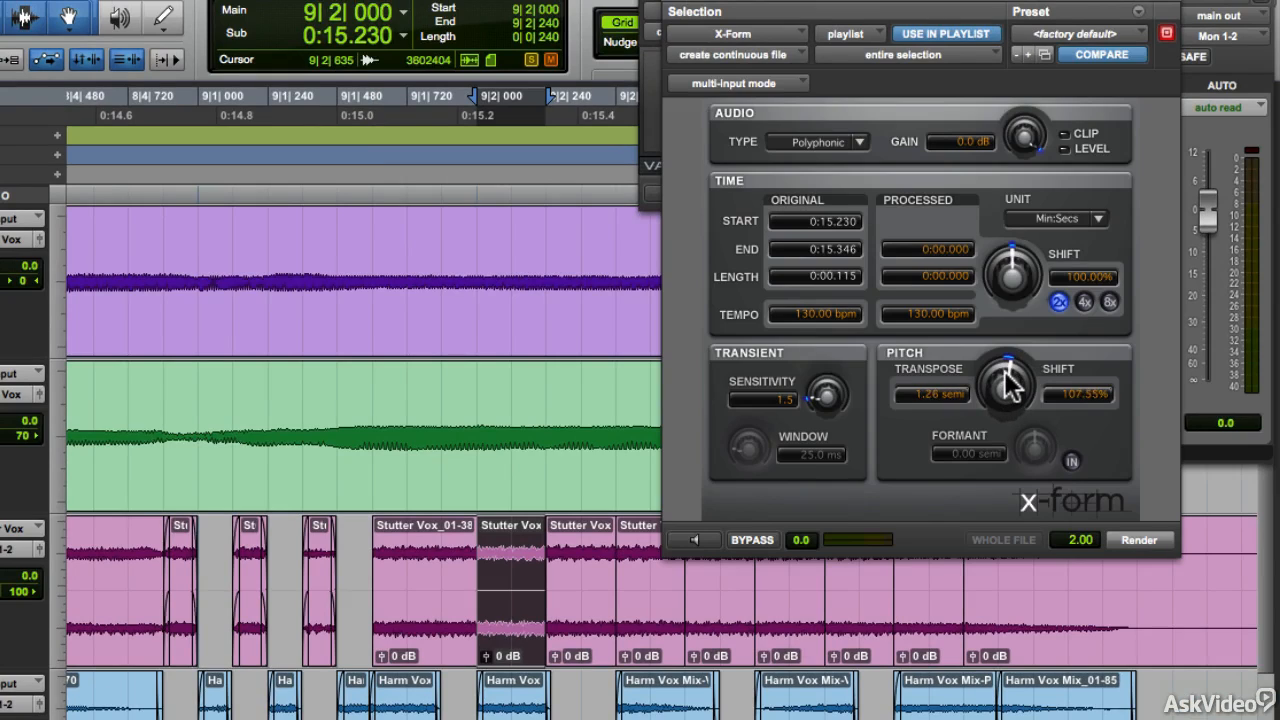
{"action": "left_click_drag", "start_coordinate": [1007, 383], "coordinate": [1007, 388]}
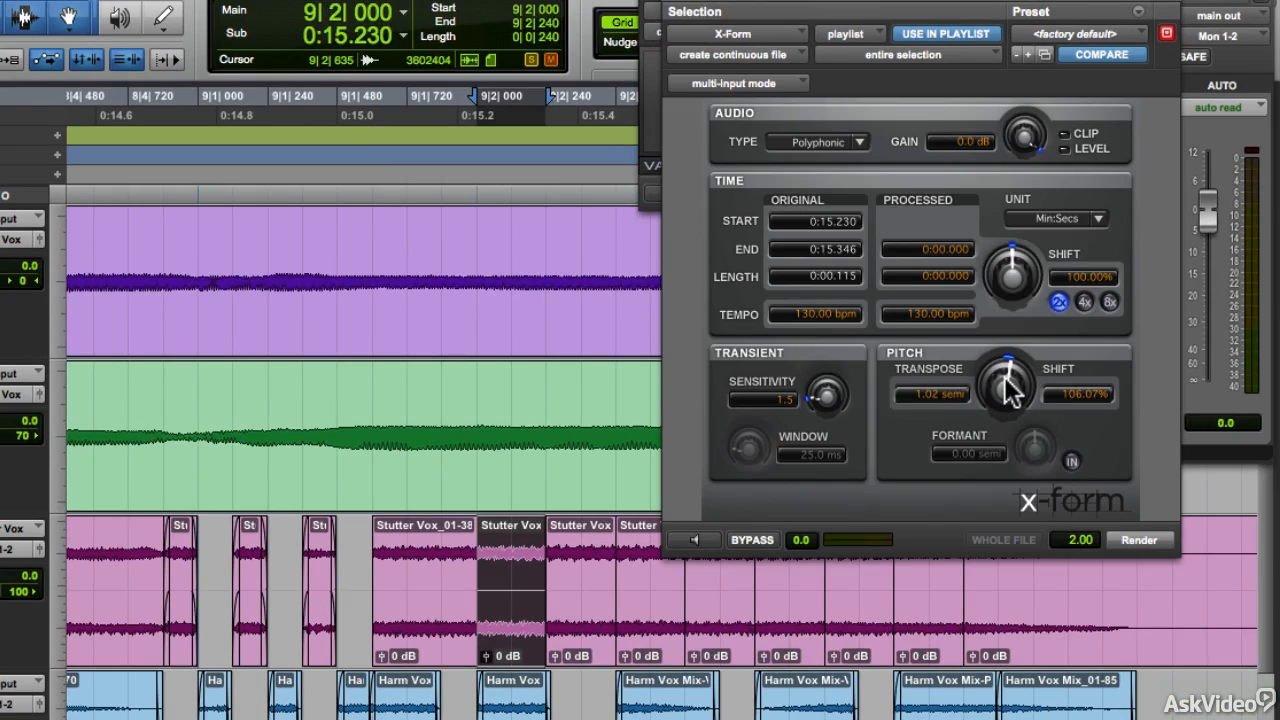
{"action": "left_click", "coordinate": [694, 540]}
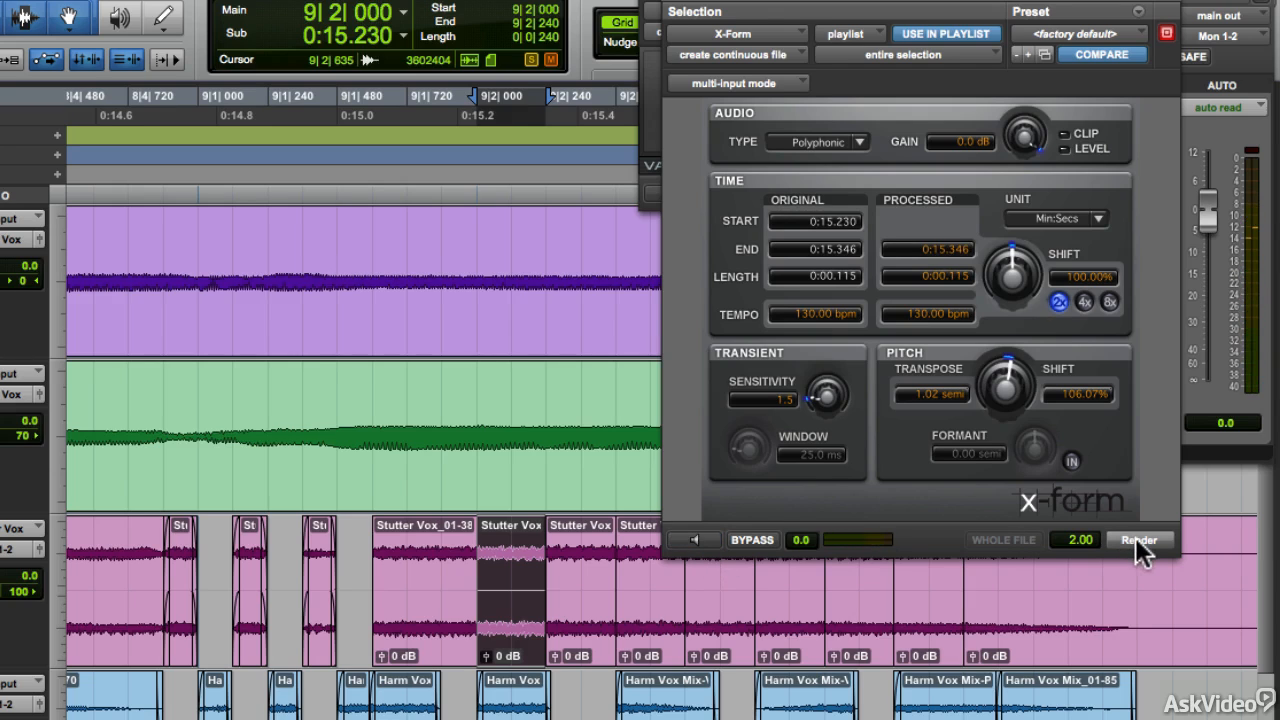
- Render X-Form's one-semitone shift at 9|2, then the 3.06-semitone shift on the next chunk
{"action": "left_click", "coordinate": [1138, 540]}
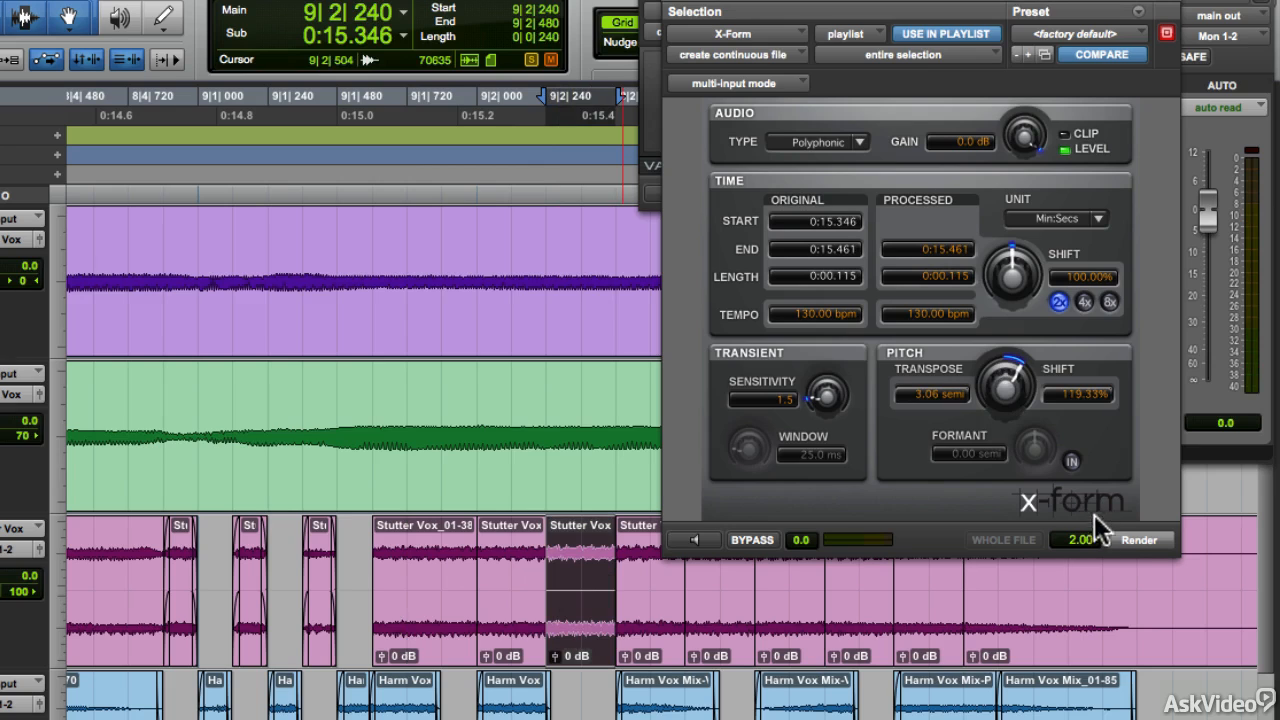
{"action": "left_click", "coordinate": [1138, 540]}
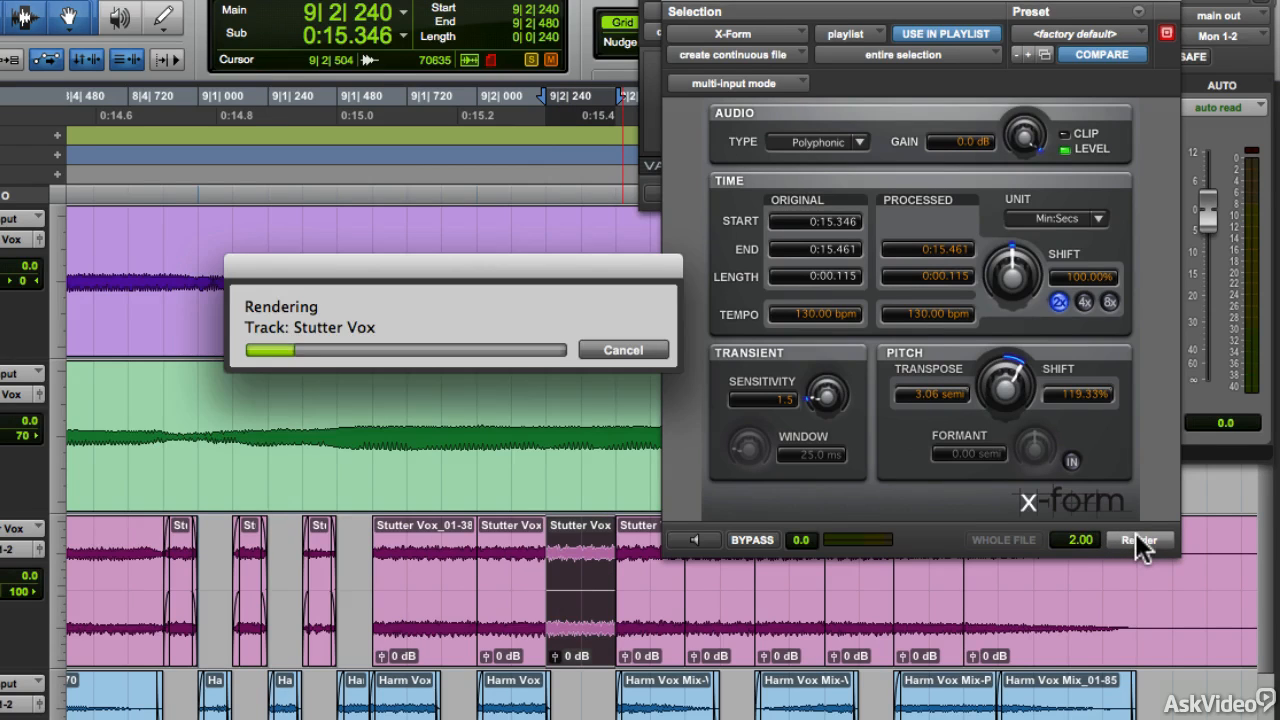
{"action": "left_click", "coordinate": [1138, 540]}
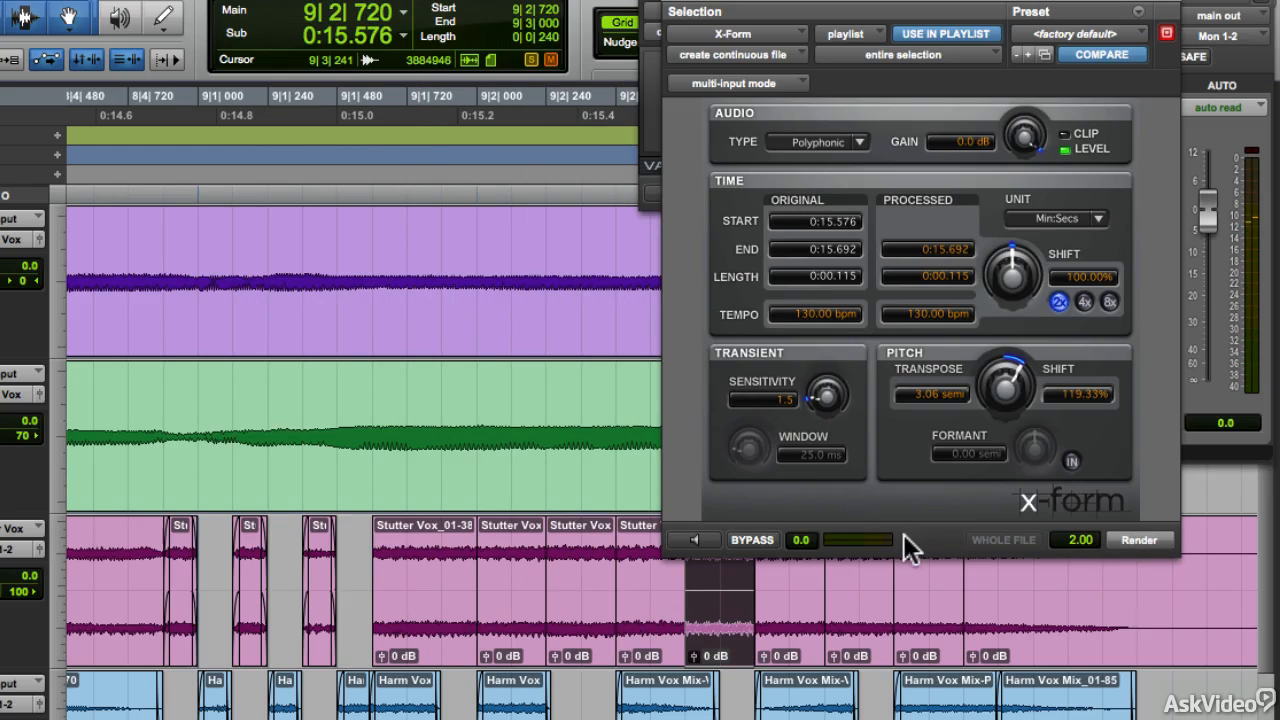
- Render a 7.00-semitone X-Form transpose on the 9|2|720 chunk, then bring Vari-Fi forward
{"action": "left_click_drag", "start_coordinate": [1005, 385], "coordinate": [1020, 375]}
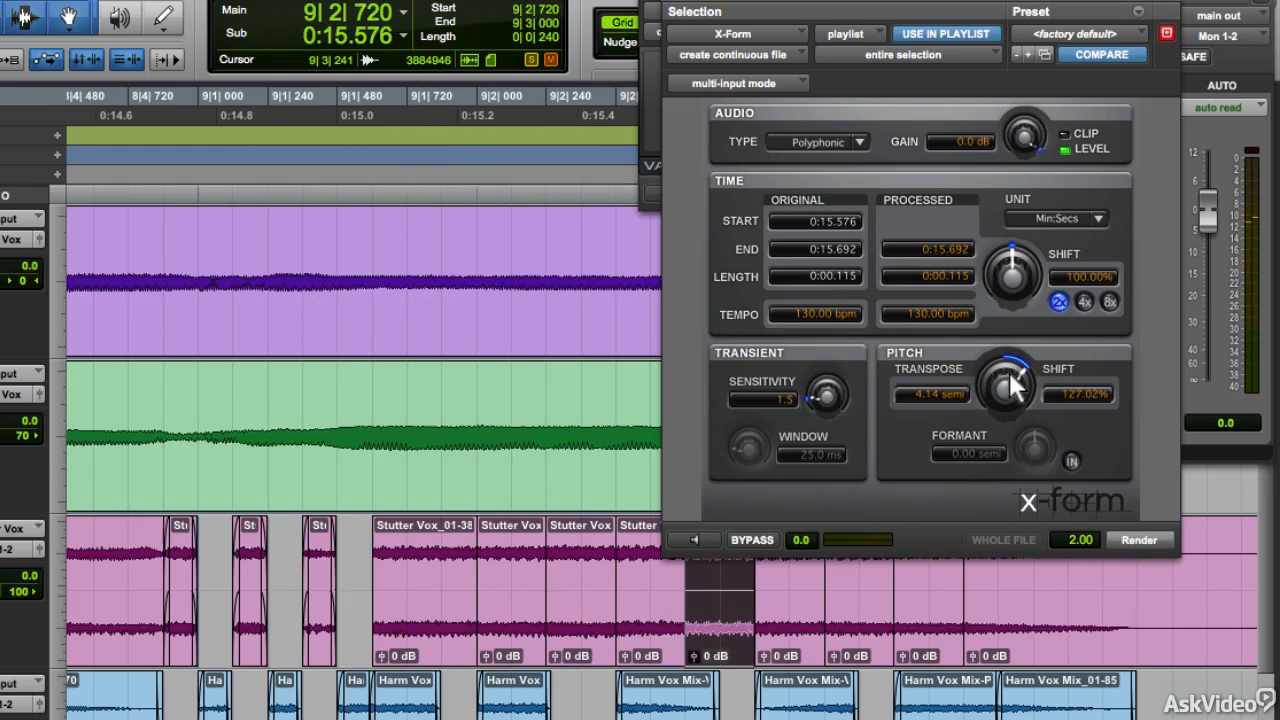
{"action": "left_click_drag", "start_coordinate": [1005, 385], "coordinate": [1015, 355]}
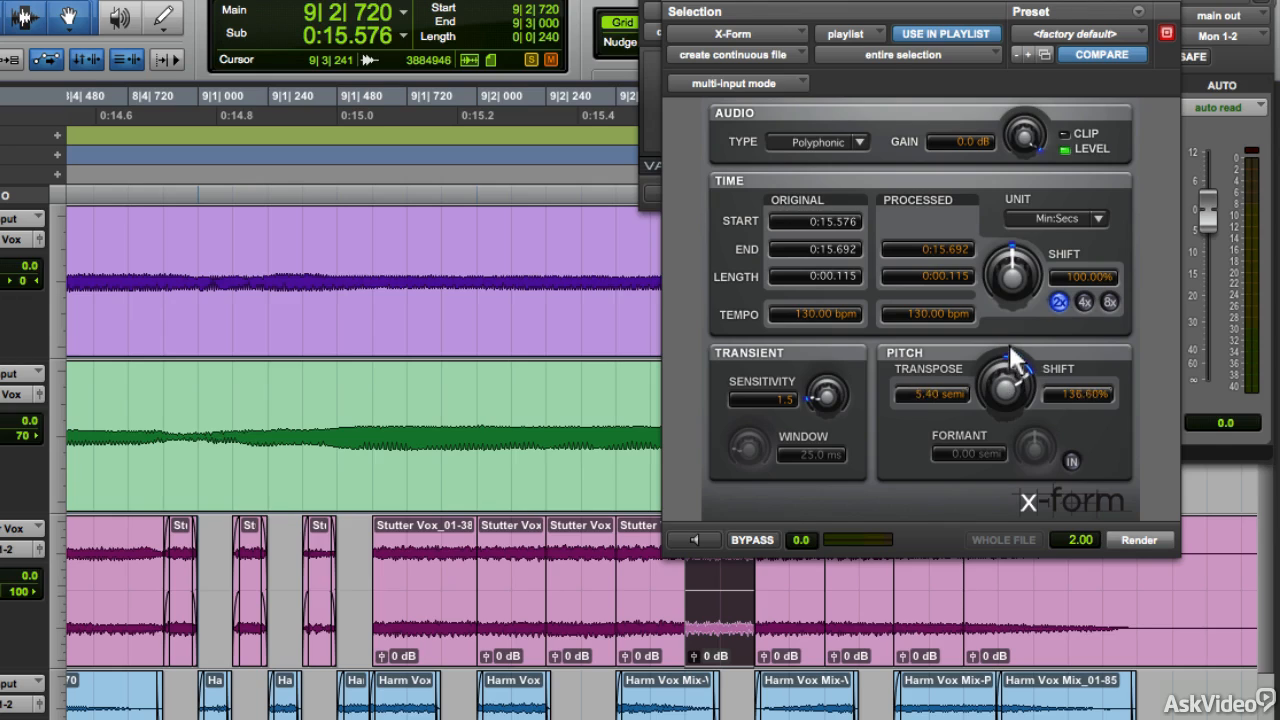
{"action": "left_click_drag", "start_coordinate": [1005, 385], "coordinate": [1010, 375]}
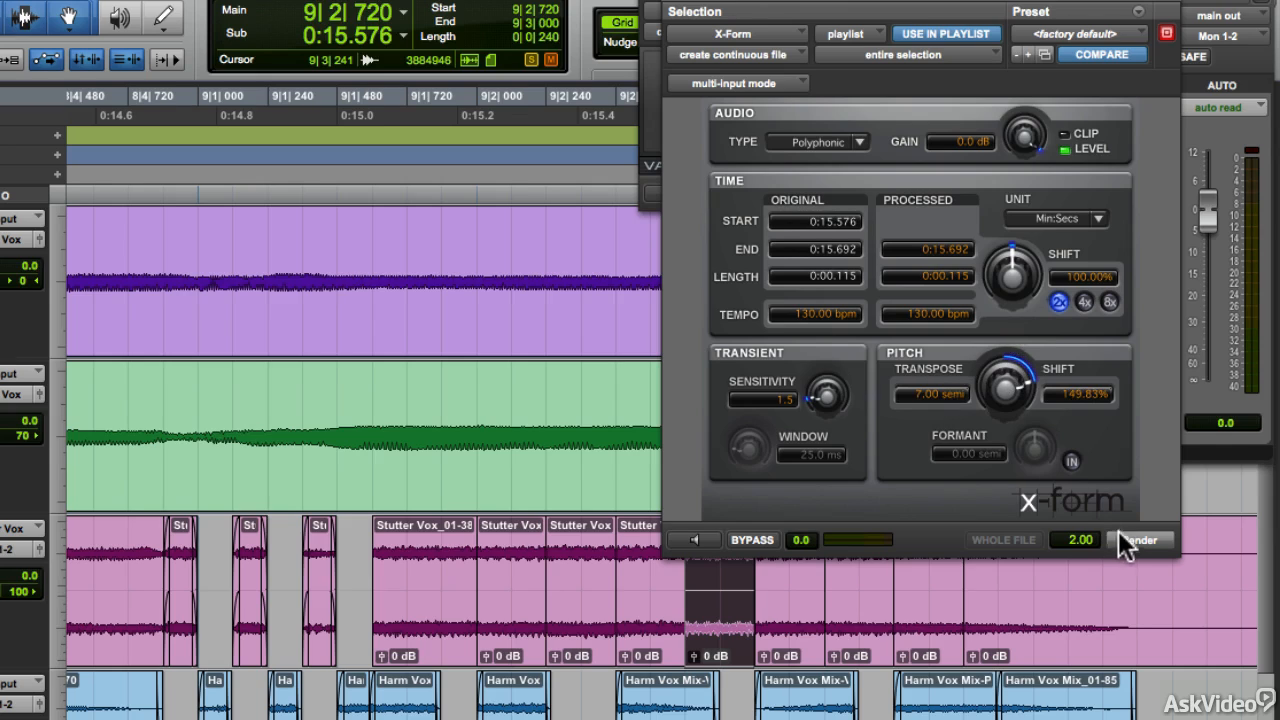
{"action": "left_click", "coordinate": [1139, 540]}
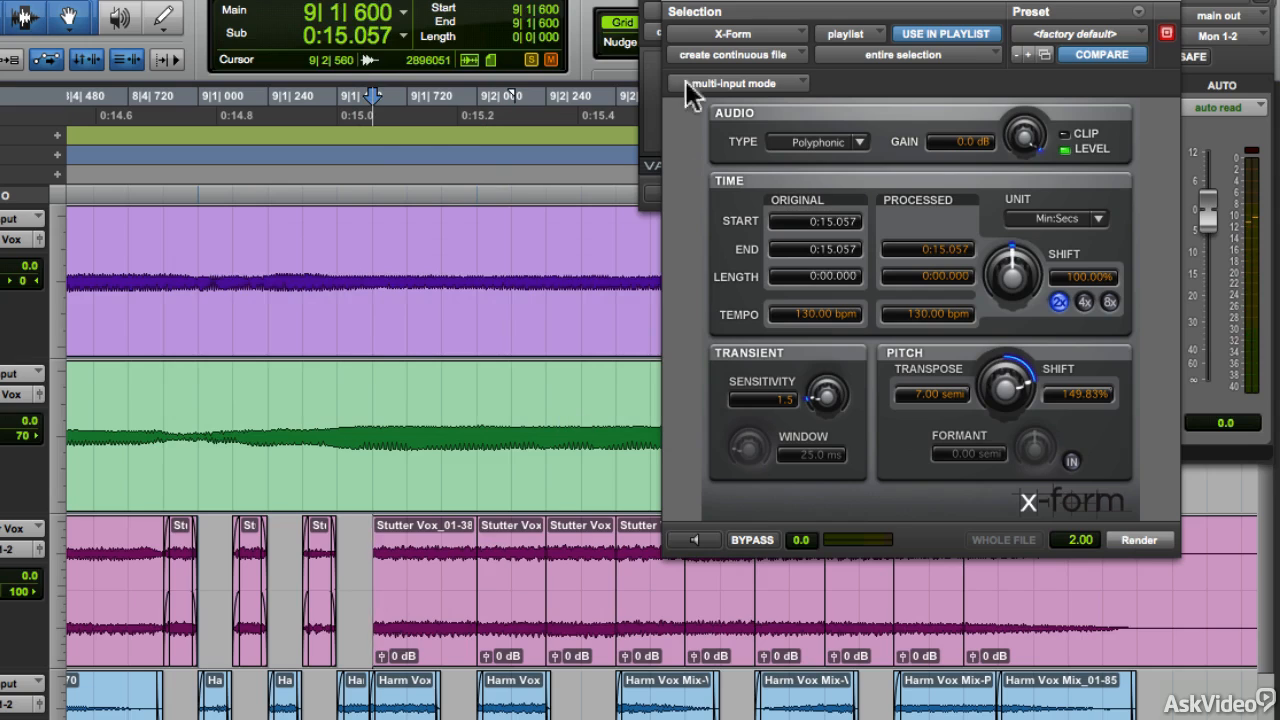
{"action": "left_click", "coordinate": [735, 10]}
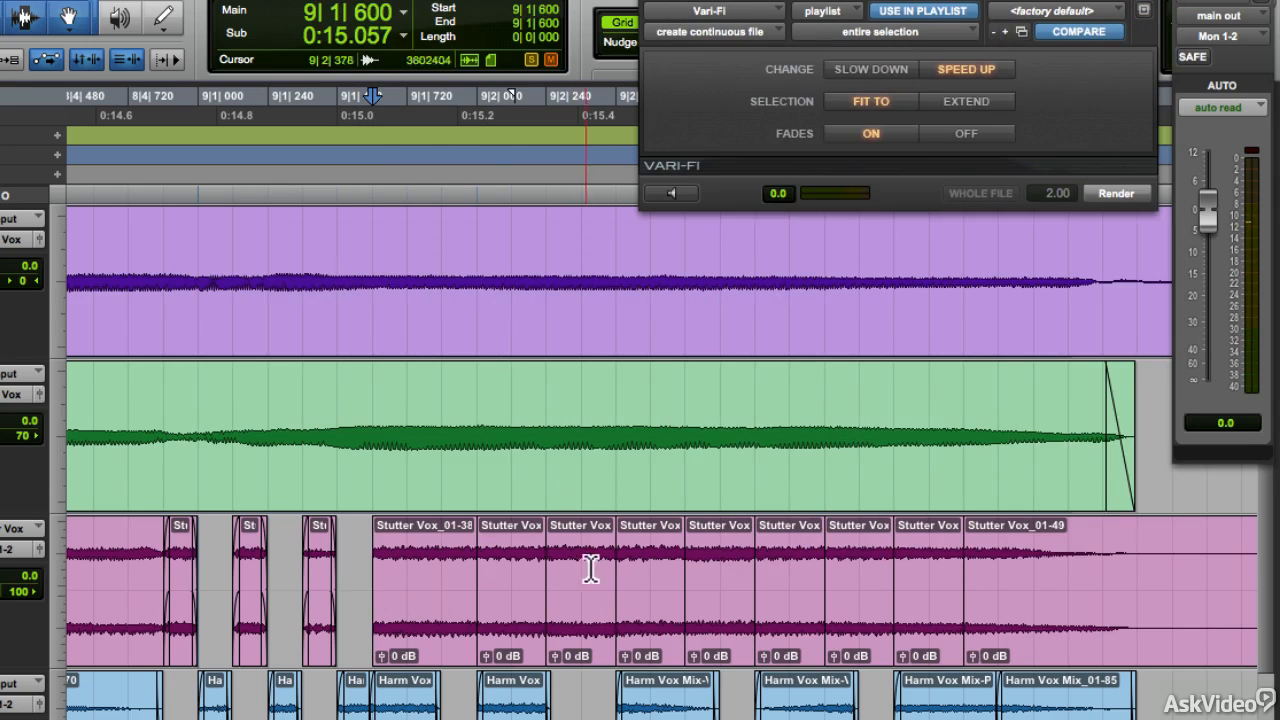